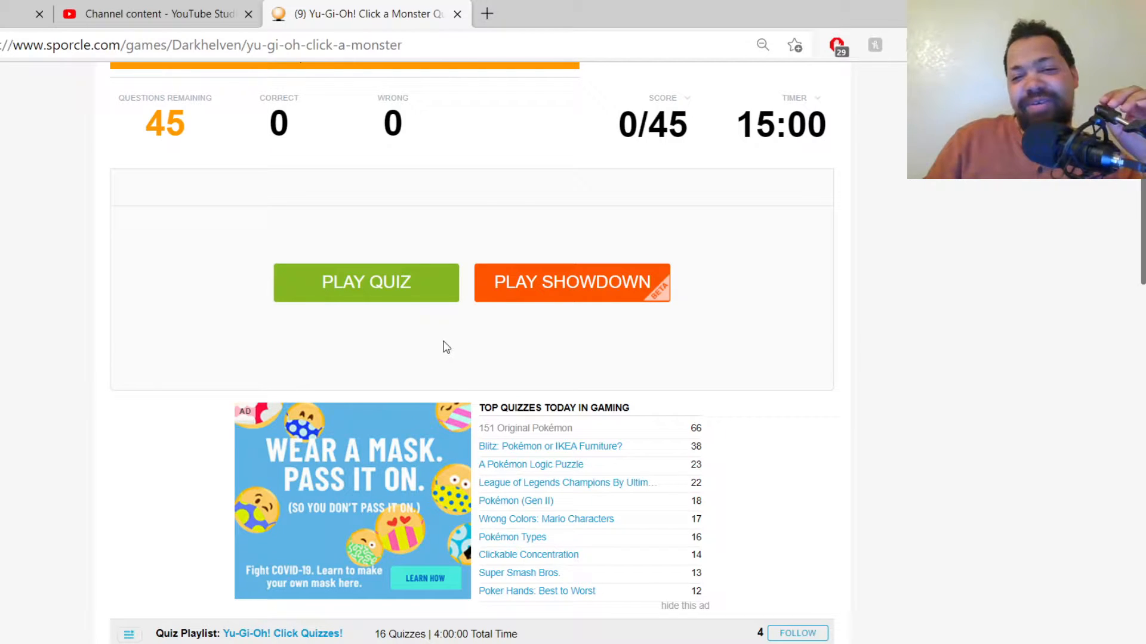
mouse_move(243, 325)
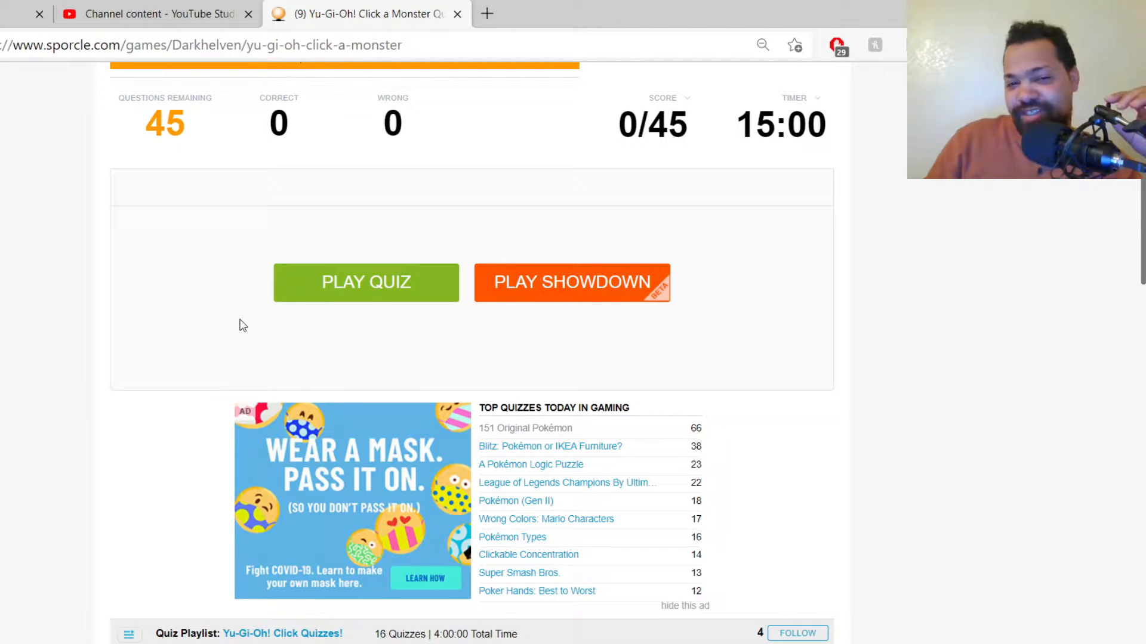
mouse_move(179, 265)
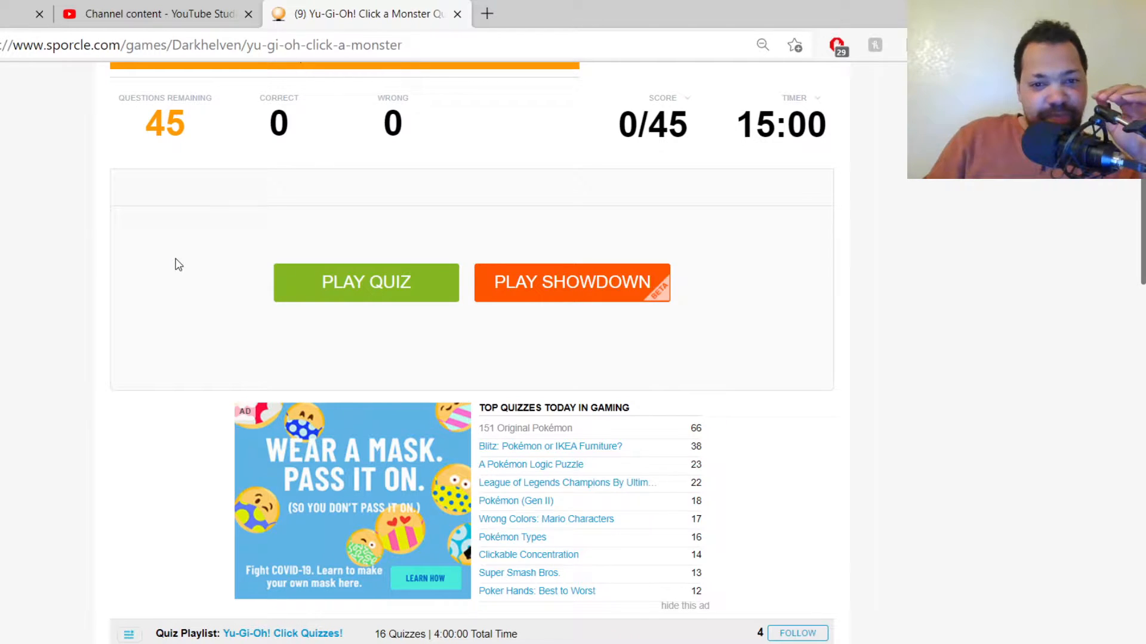
Step: Start the timed Yu-Gi-Oh Click a Monster quiz
scroll(up, 3)
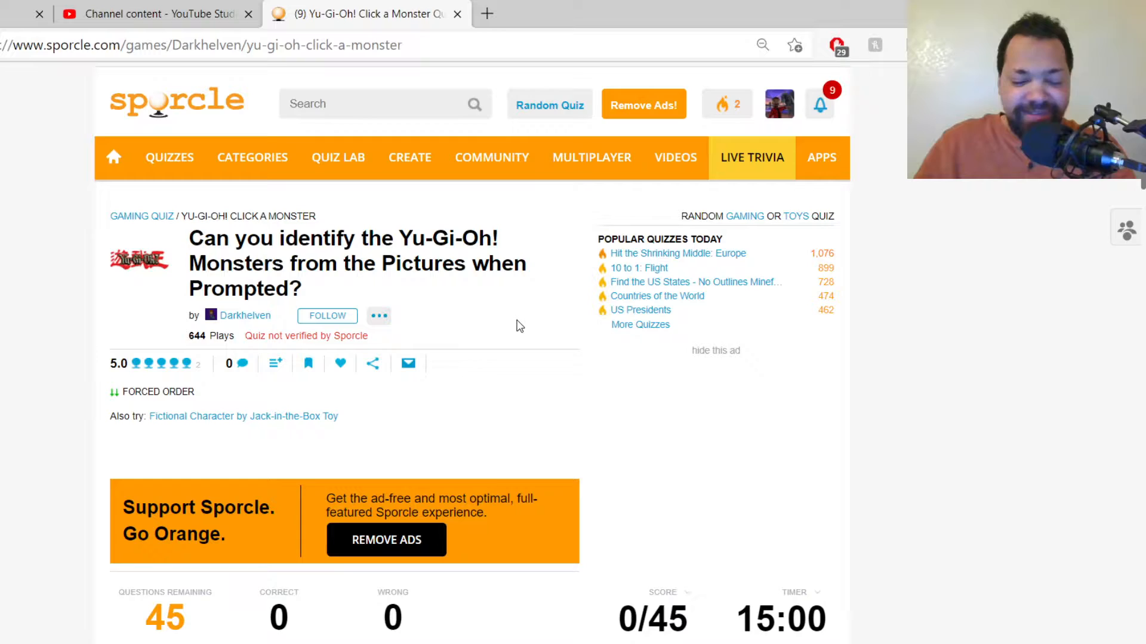
scroll(down, 3)
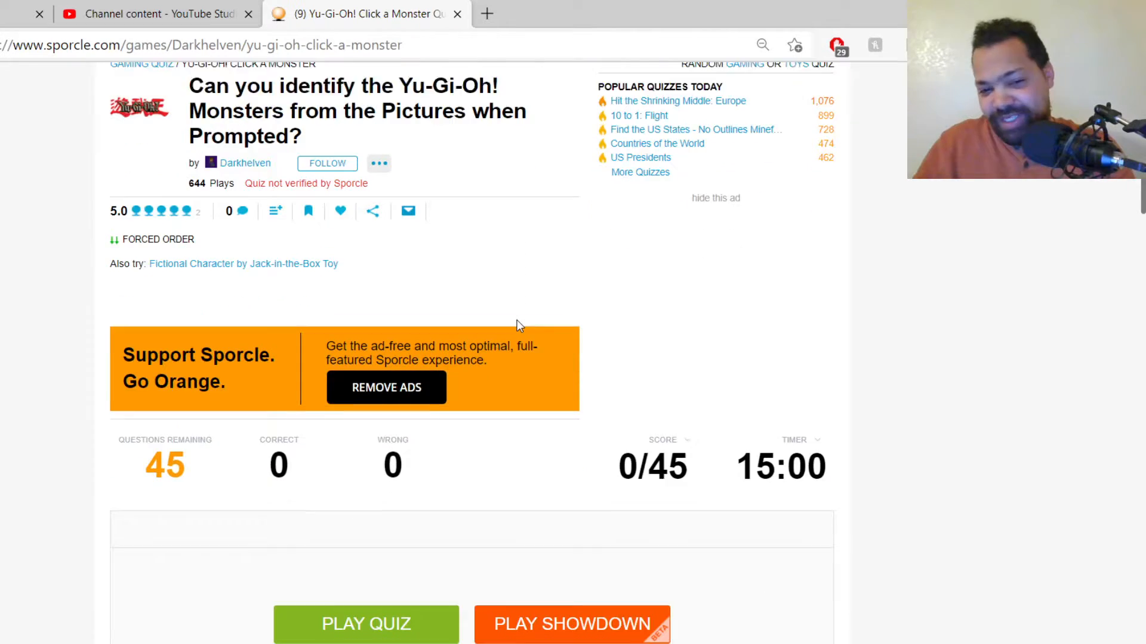
scroll(down, 3)
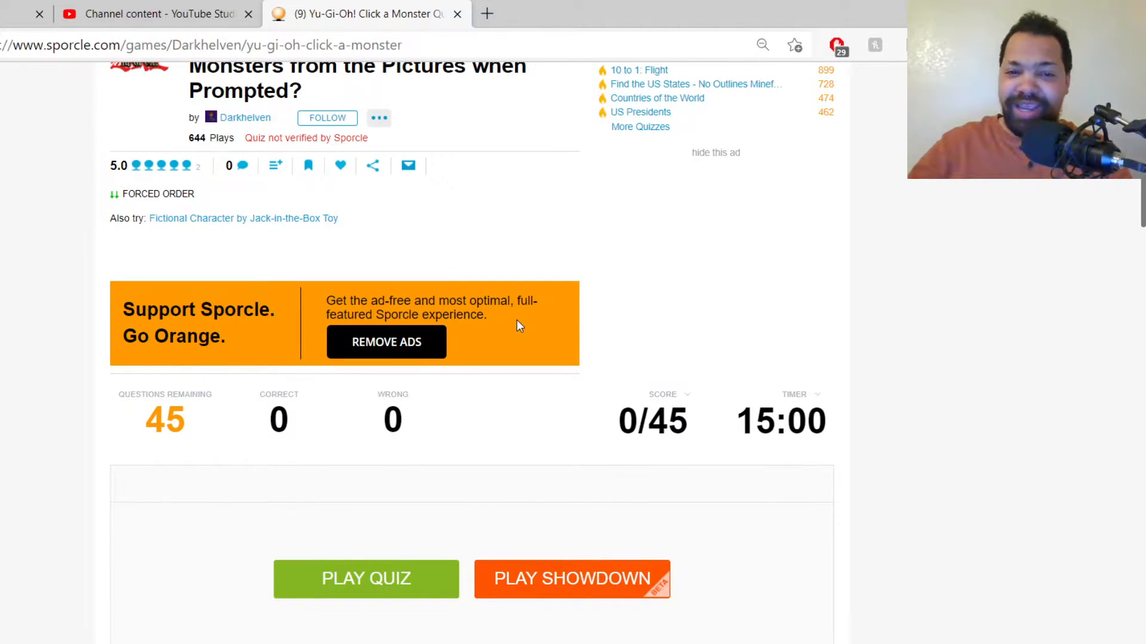
scroll(down, 3)
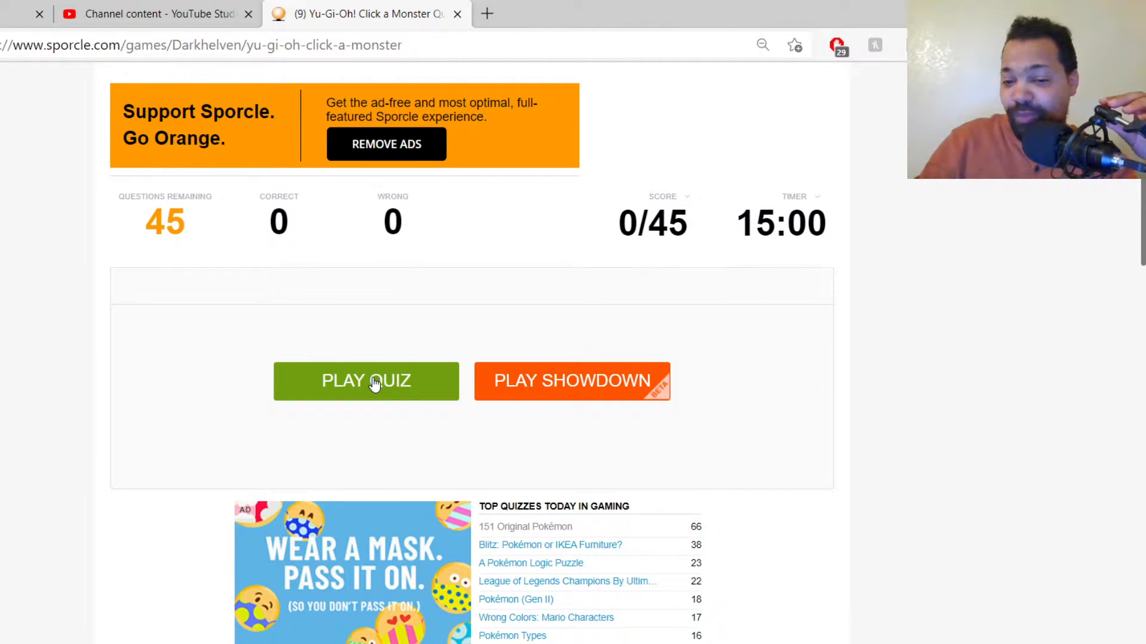
click(365, 381)
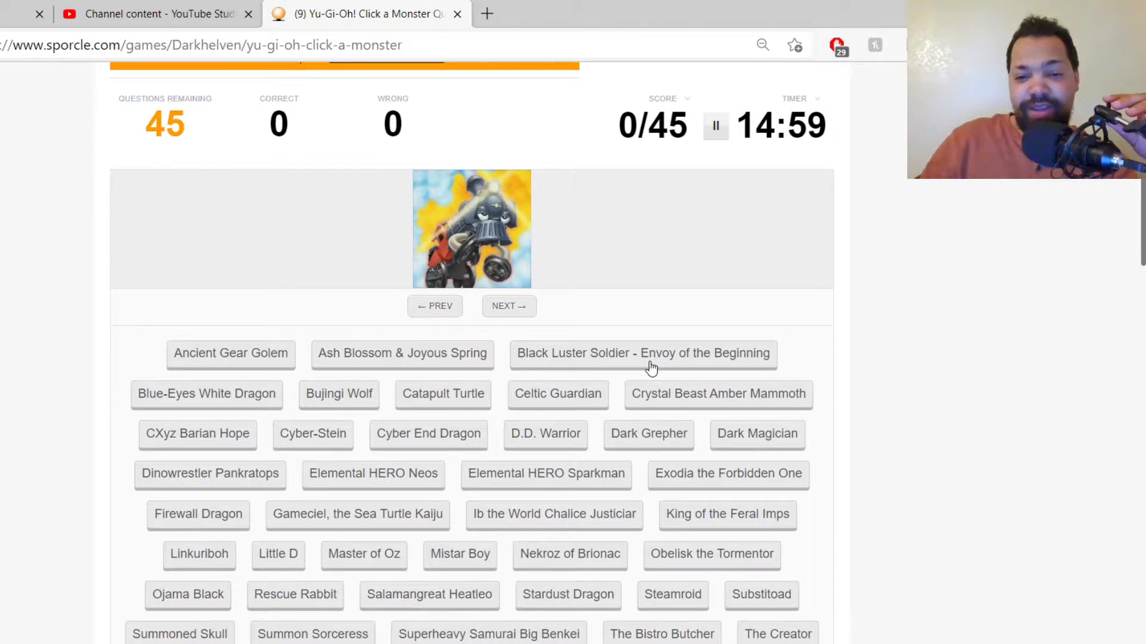
scroll(down, 3)
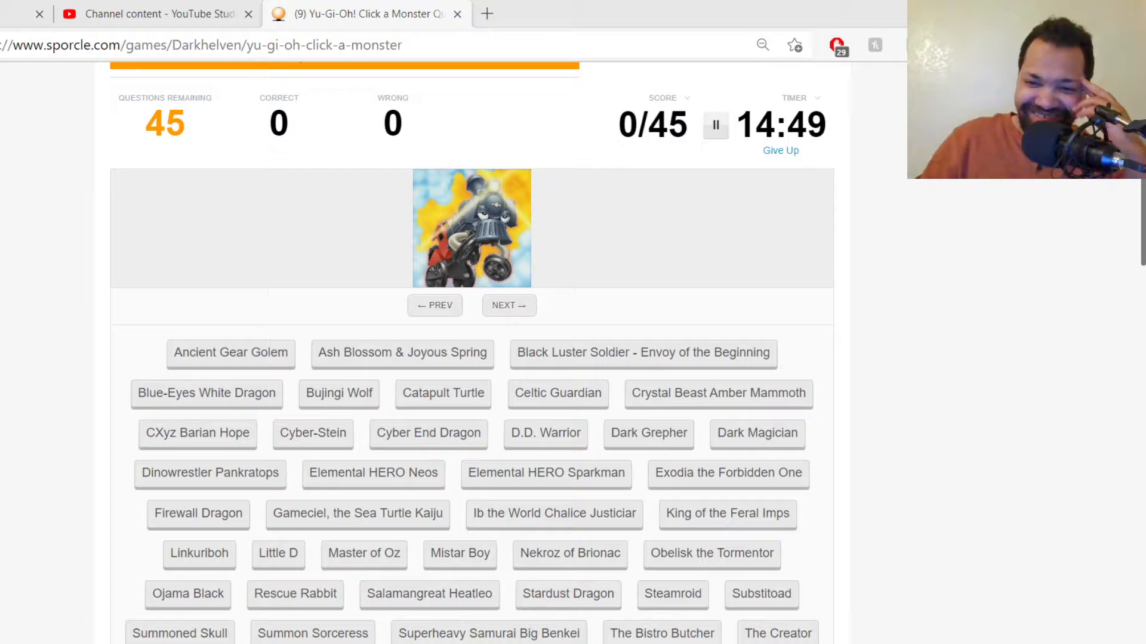
mouse_move(756, 411)
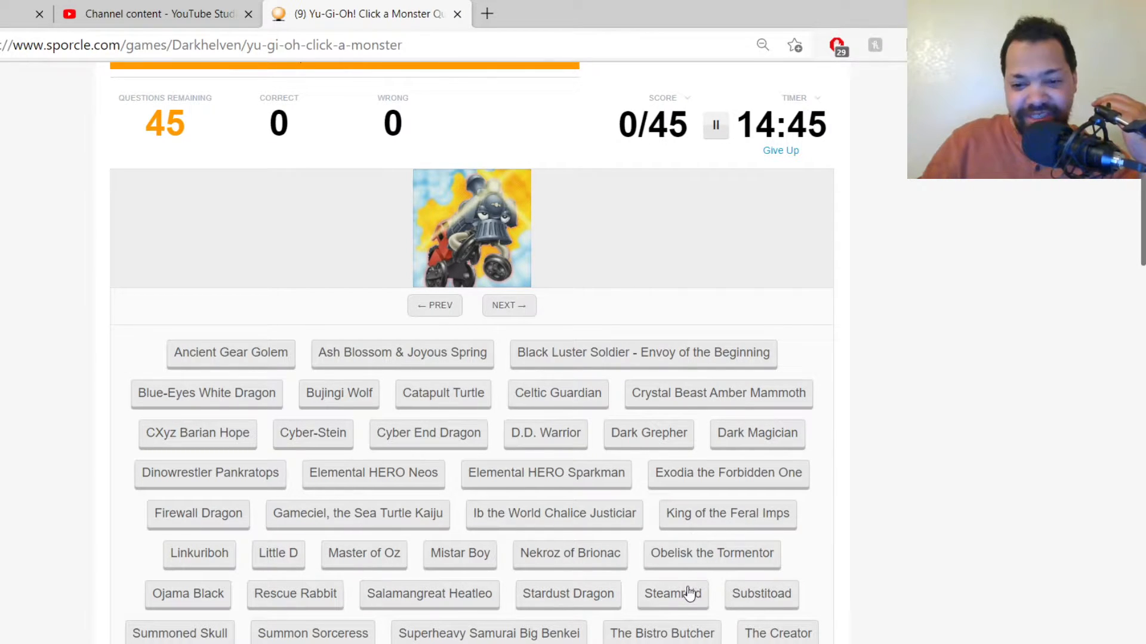
Step: Name Steamroid, Ancient Gear Golem, Exodia the Forbidden One, Dinowrestler Pankratops and Cyber-Stein
click(672, 593)
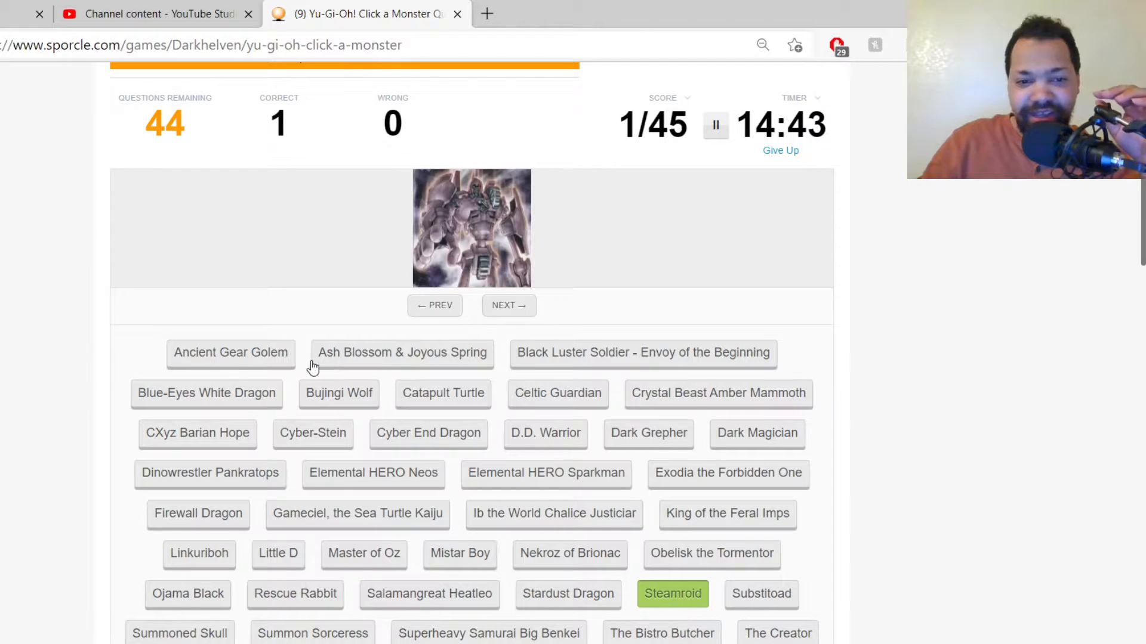
click(231, 352)
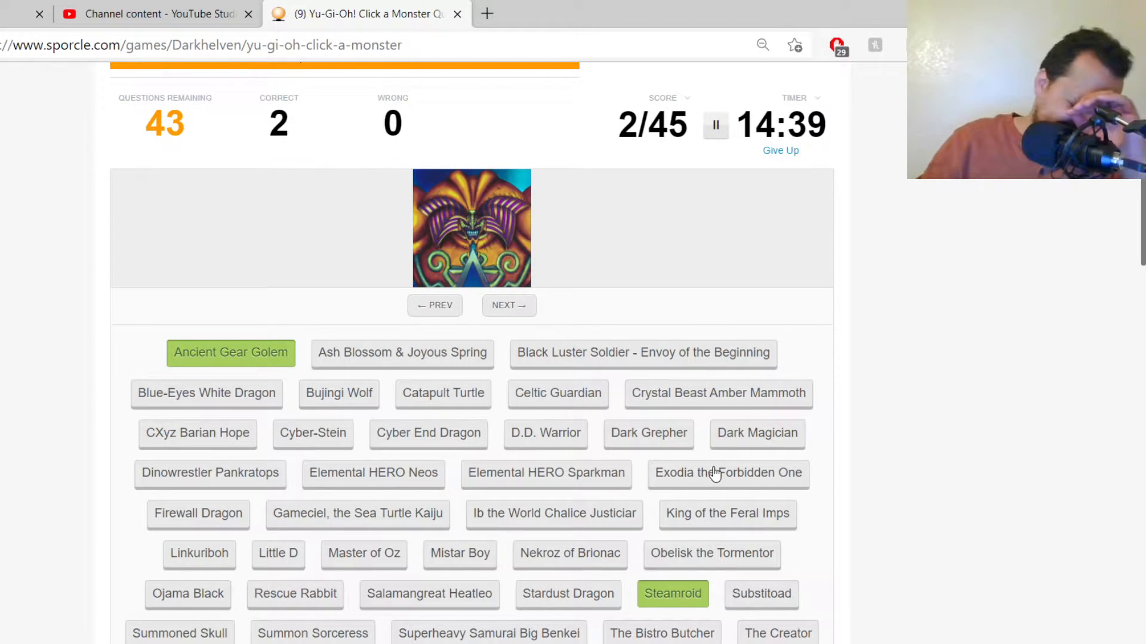
click(727, 473)
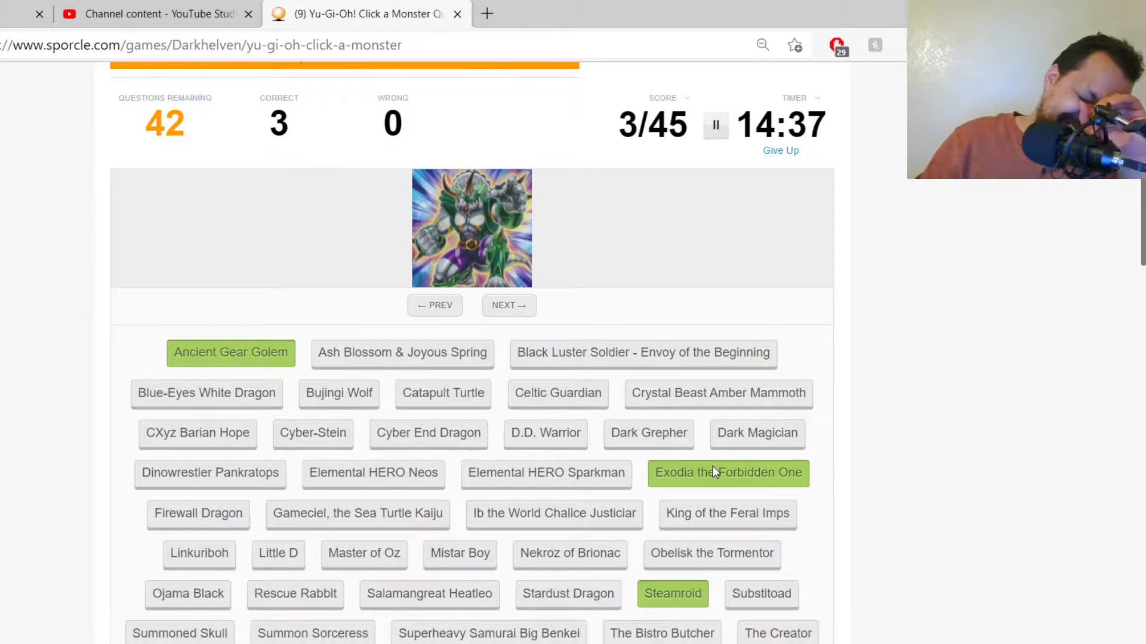
mouse_move(666, 254)
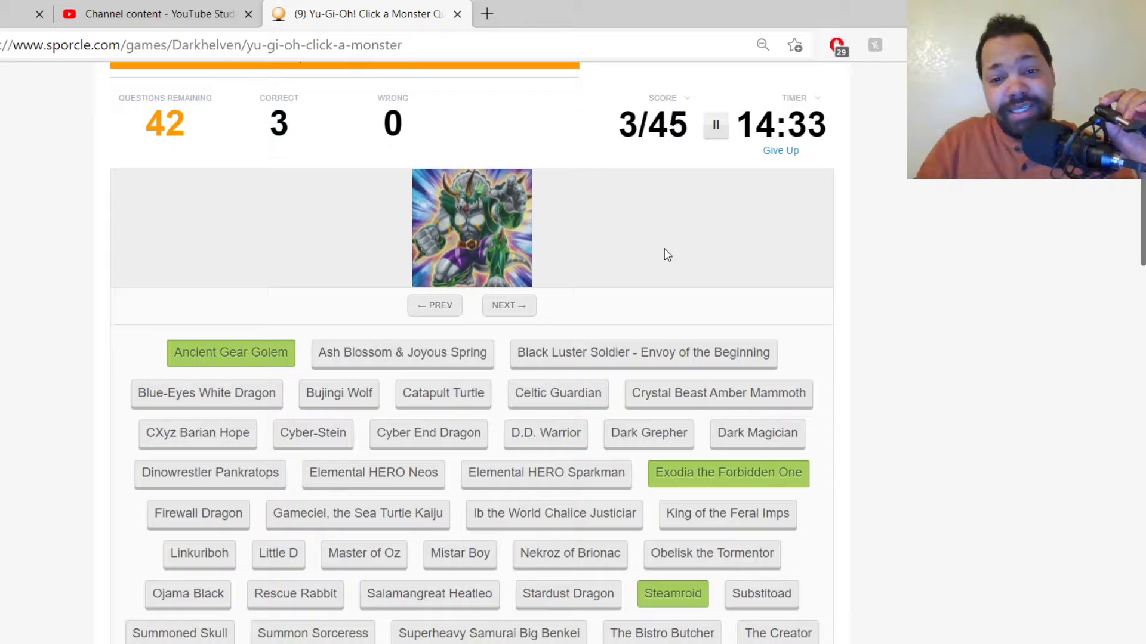
mouse_move(599, 279)
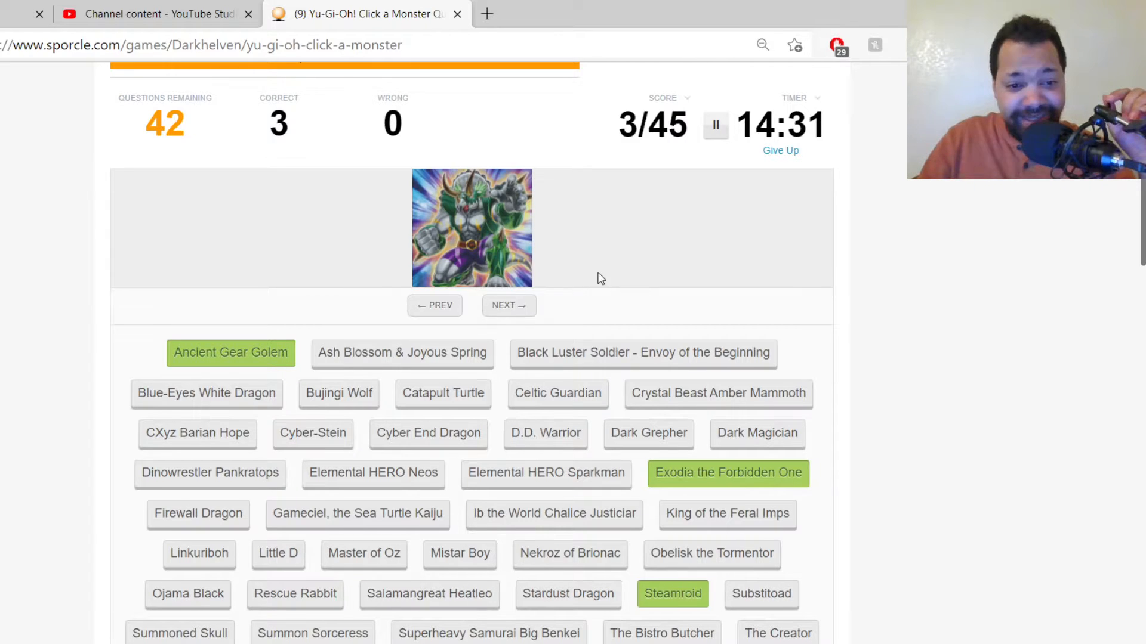
click(210, 473)
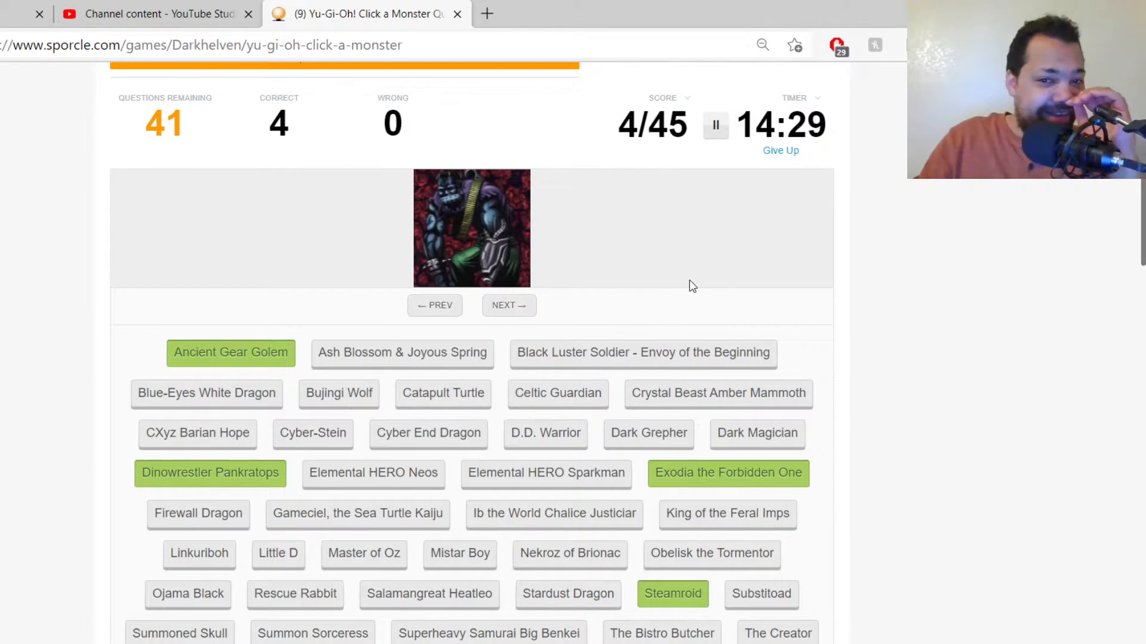
click(312, 432)
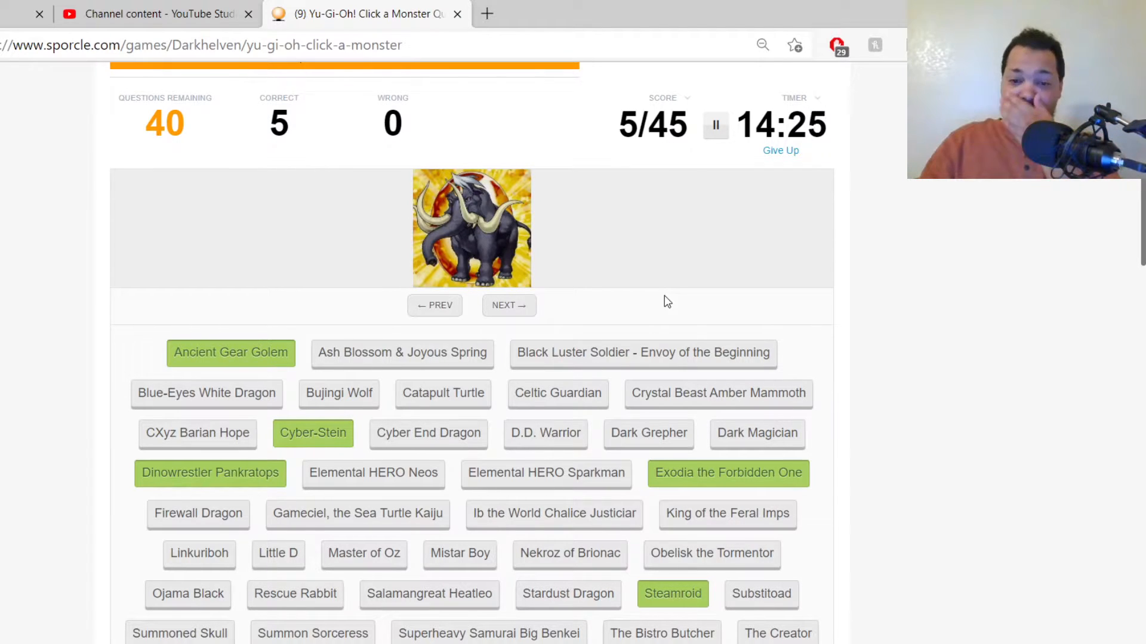
Step: Name Crystal Beast Amber Mammoth, Ojama Black, King of the Feral Imps, Dark Magician and the armoured hero
click(718, 393)
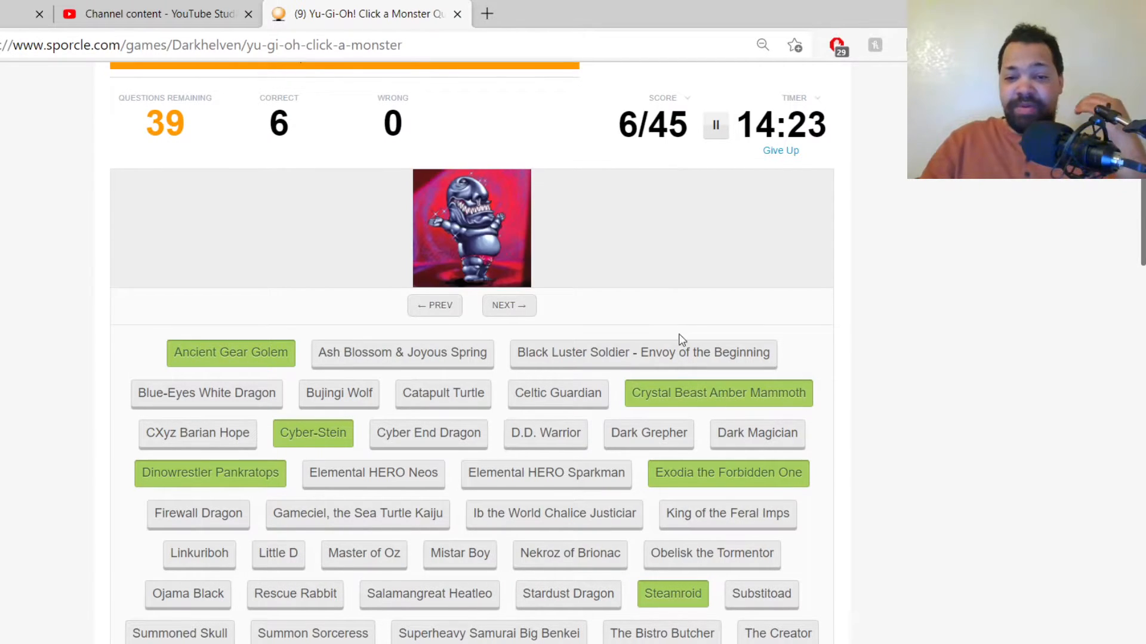
mouse_move(671, 283)
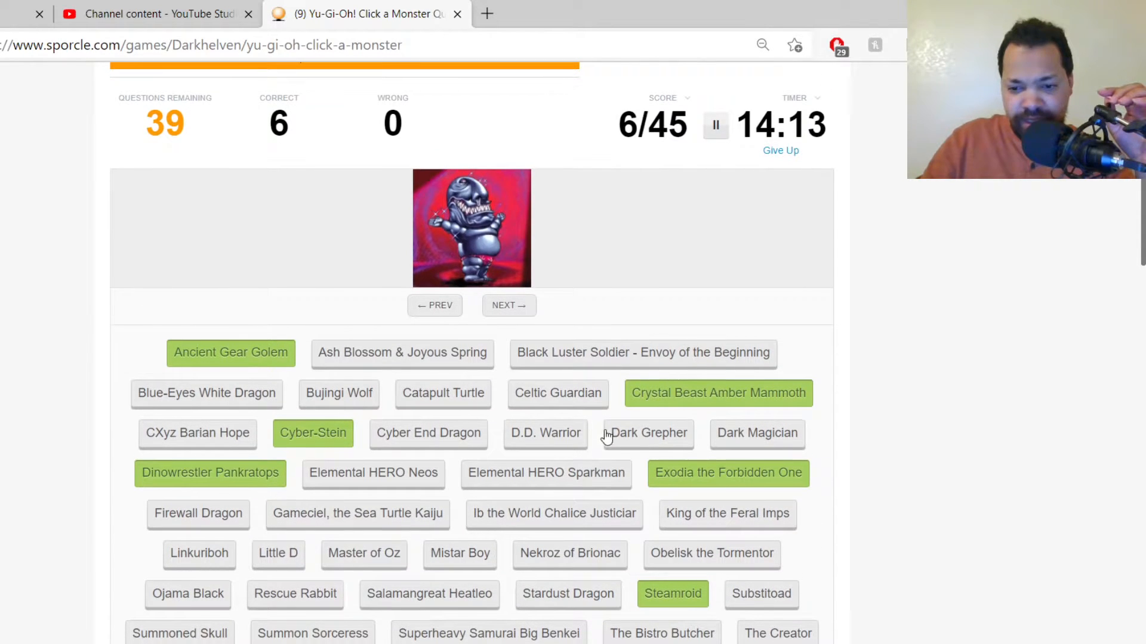
click(188, 593)
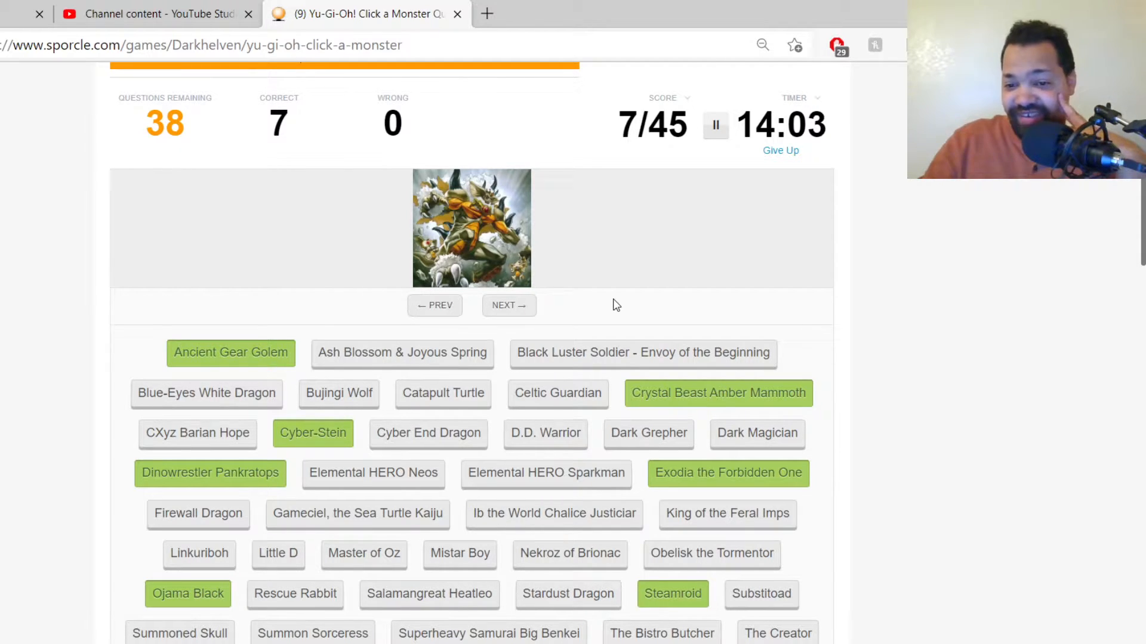
click(726, 513)
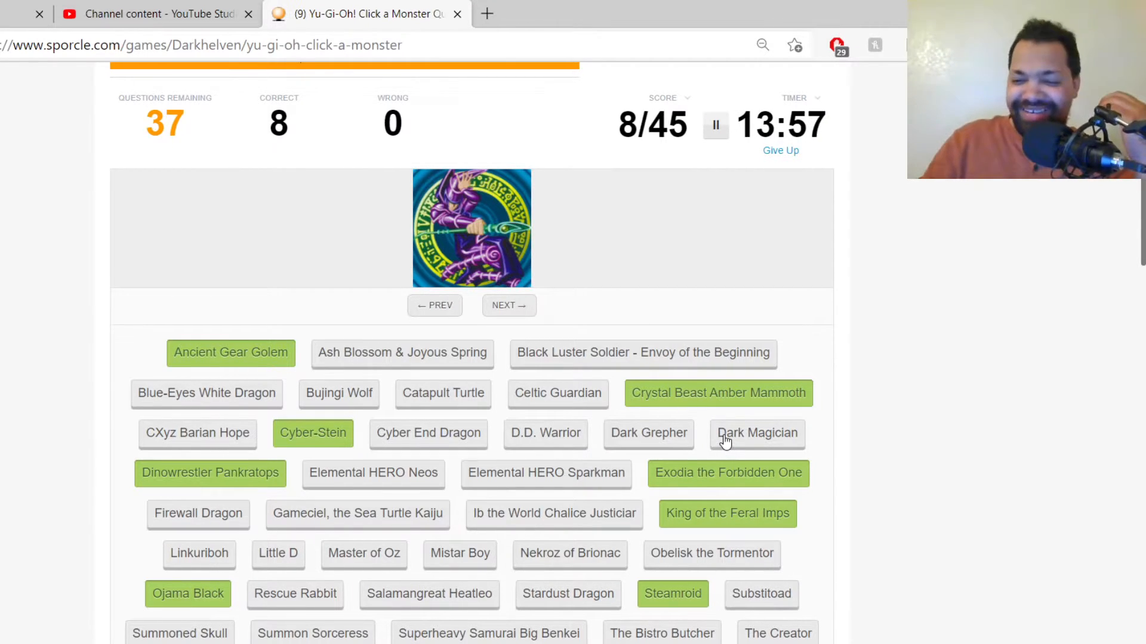
click(757, 432)
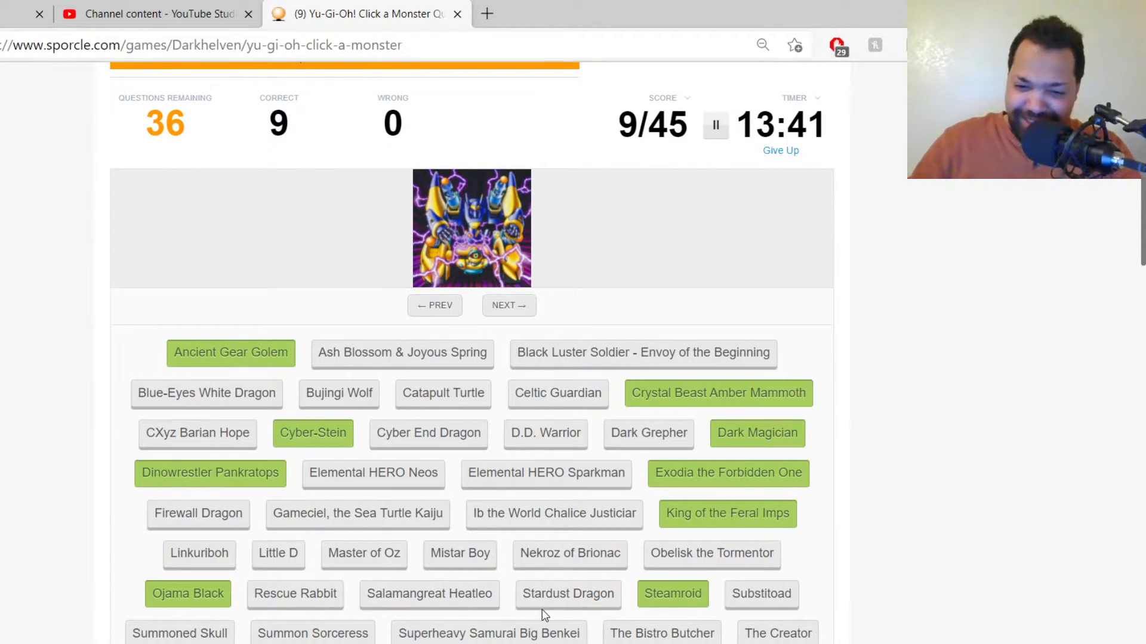
click(641, 352)
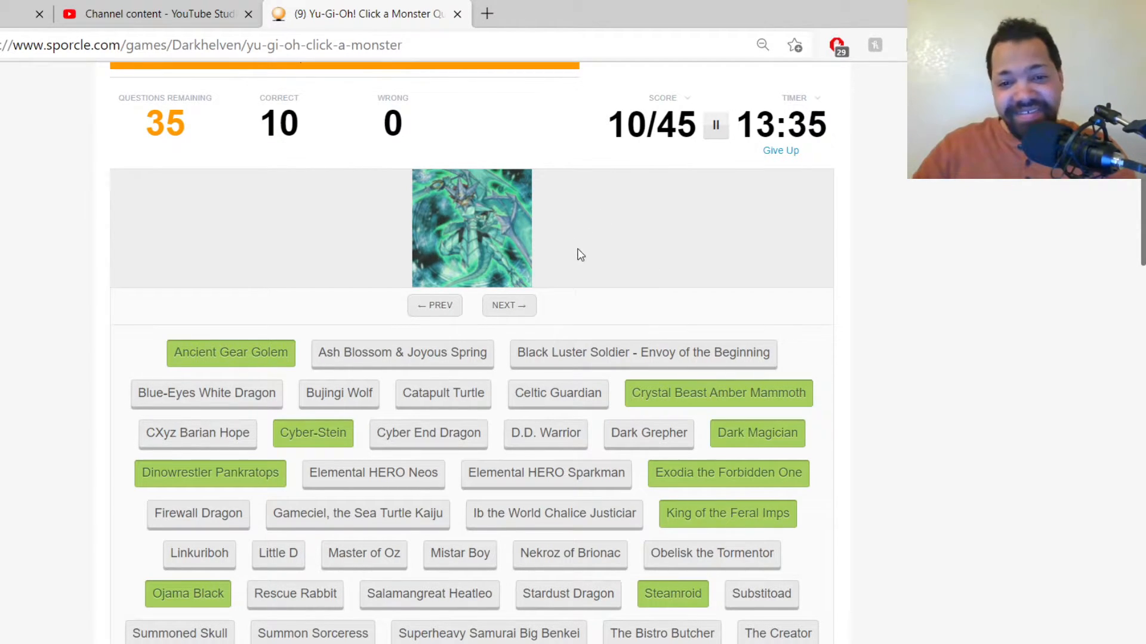
mouse_move(609, 242)
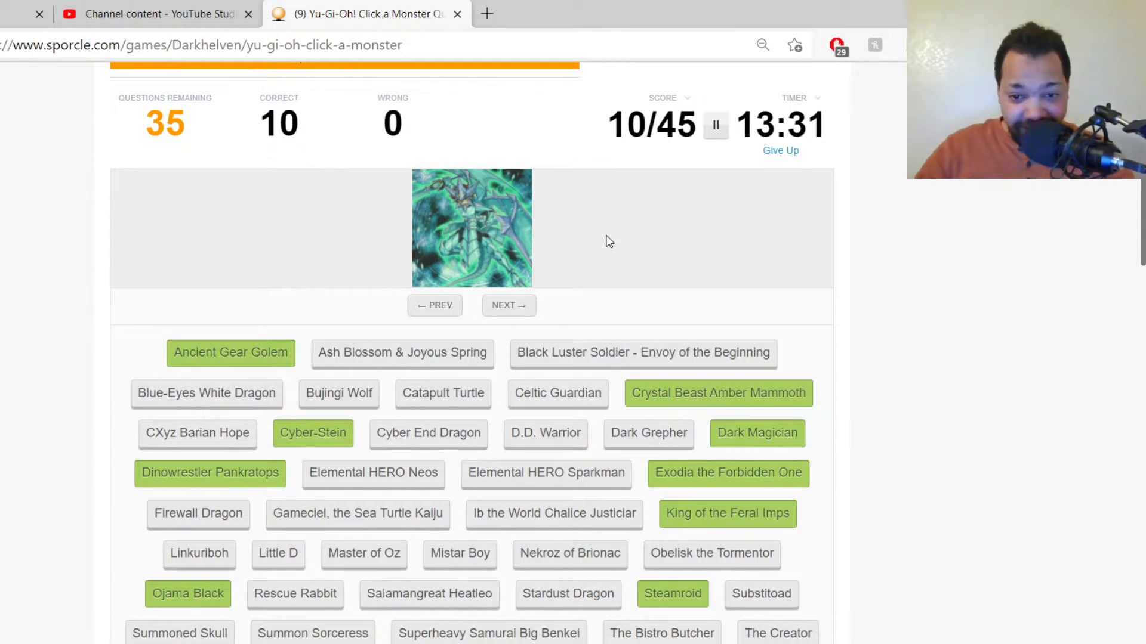
mouse_move(619, 223)
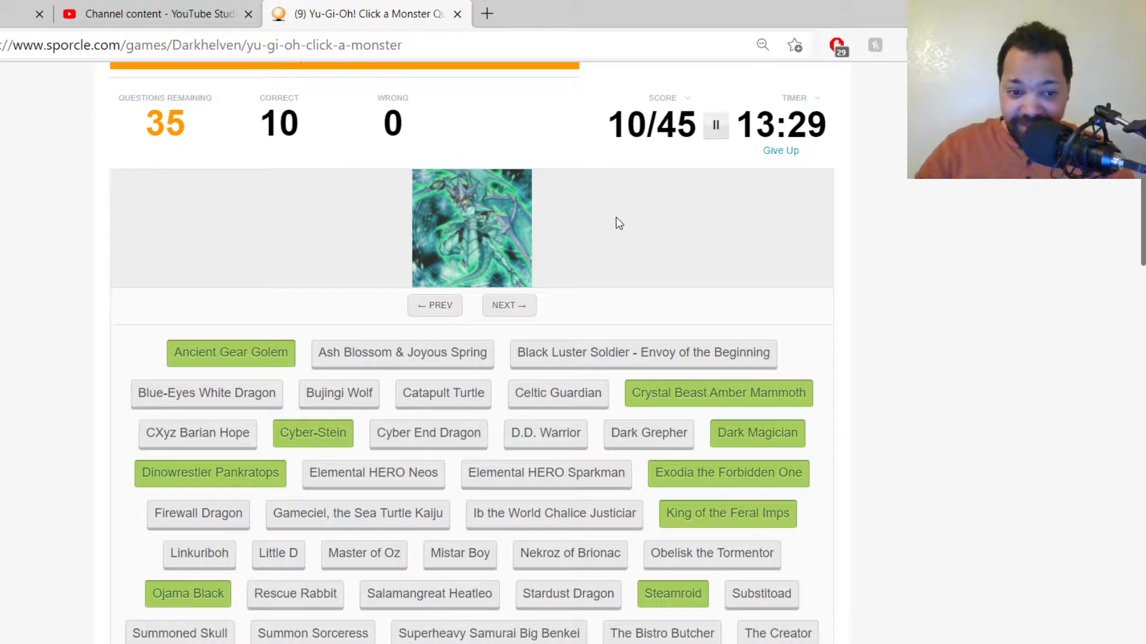
mouse_move(632, 217)
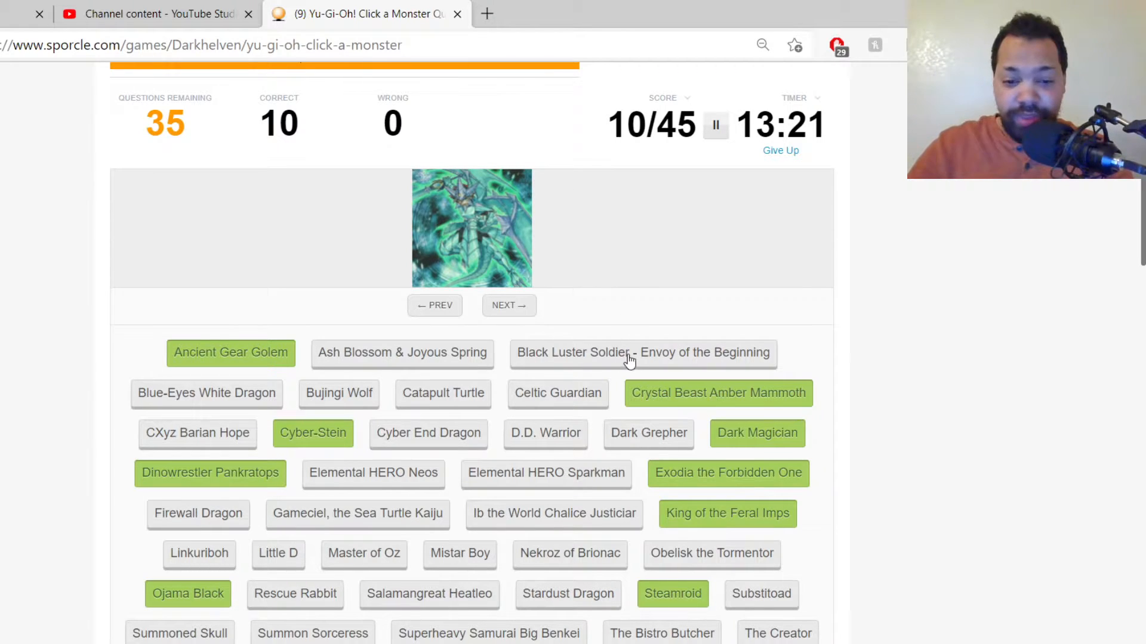
mouse_move(660, 322)
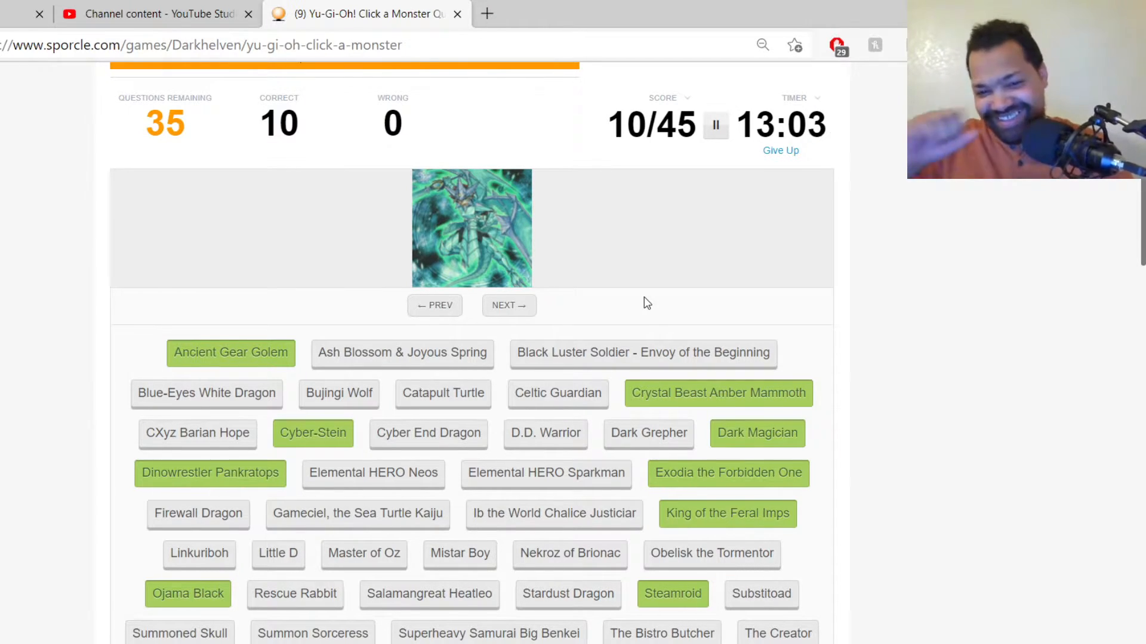
Step: Skip one card, then name Rescue Rabbit, Cyber End Dragon, Obelisk, Black Luster Soldier, D.D. Warrior, Celtic Guardian
click(508, 305)
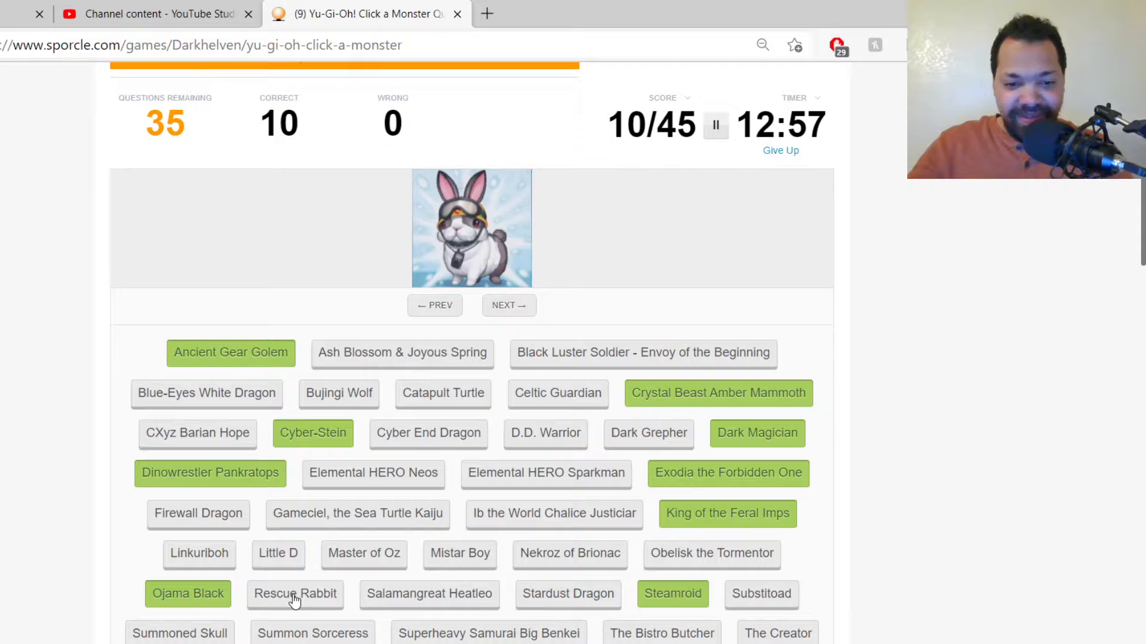
click(295, 593)
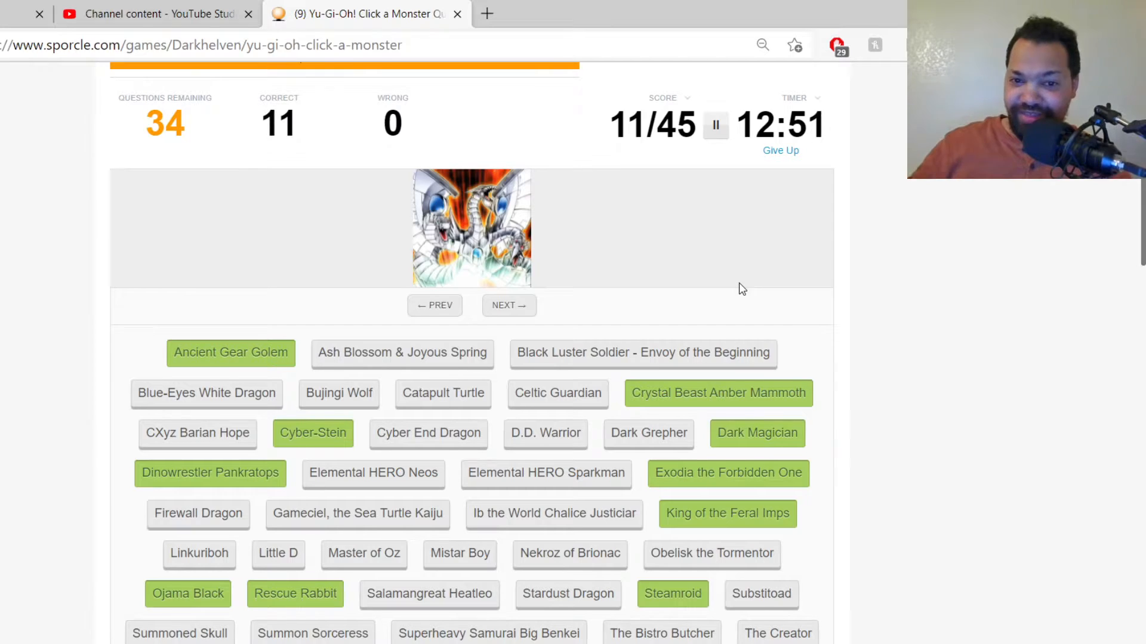
mouse_move(453, 432)
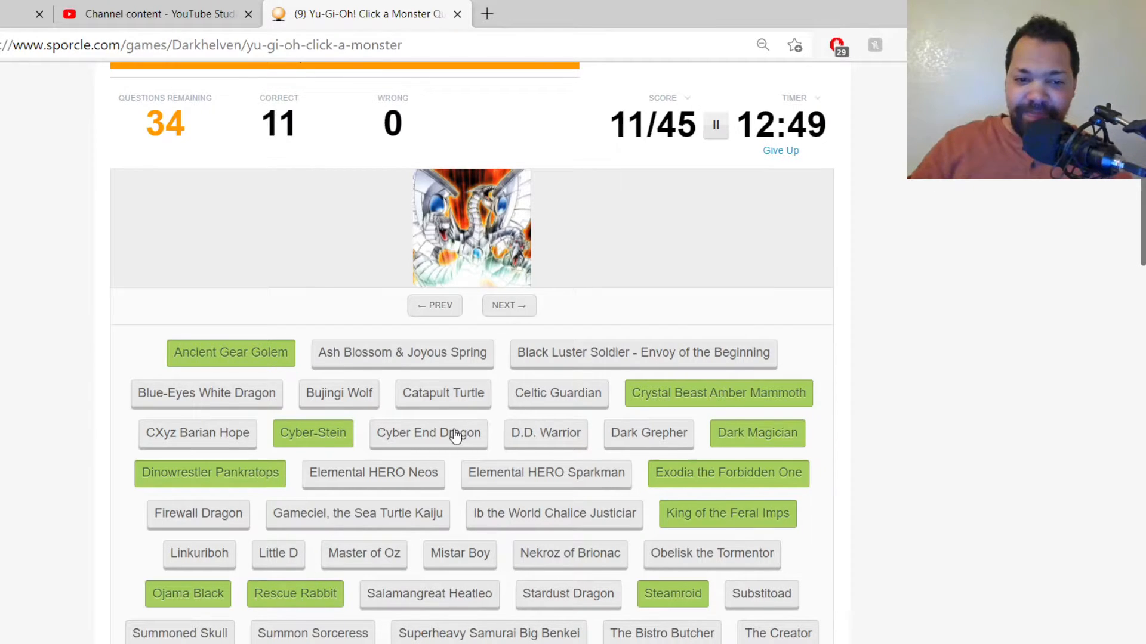
click(429, 433)
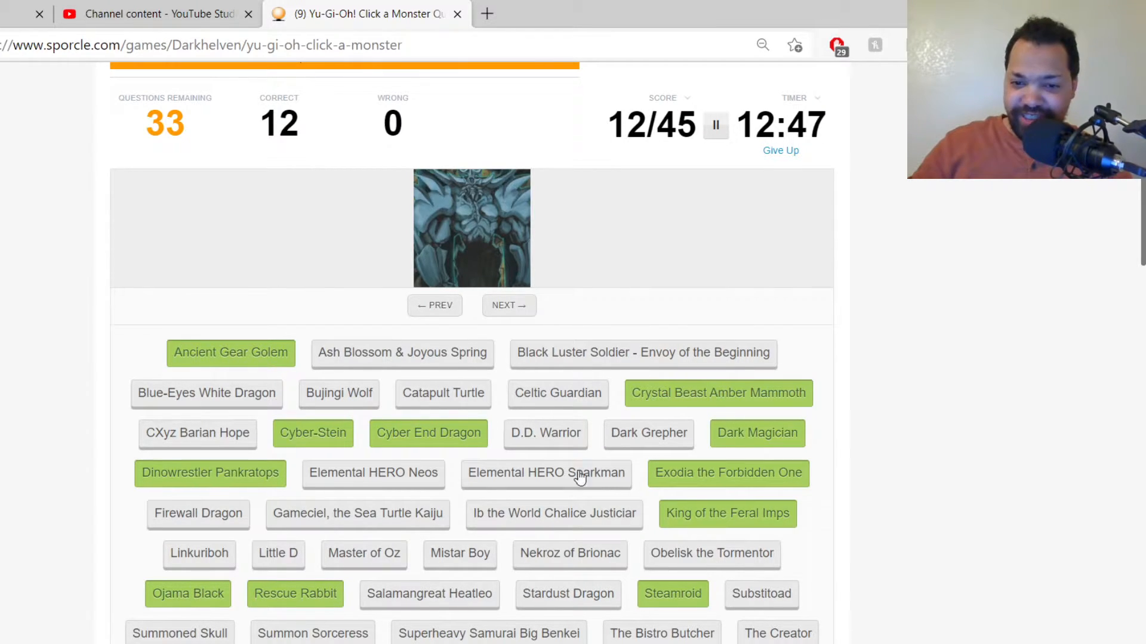
click(710, 553)
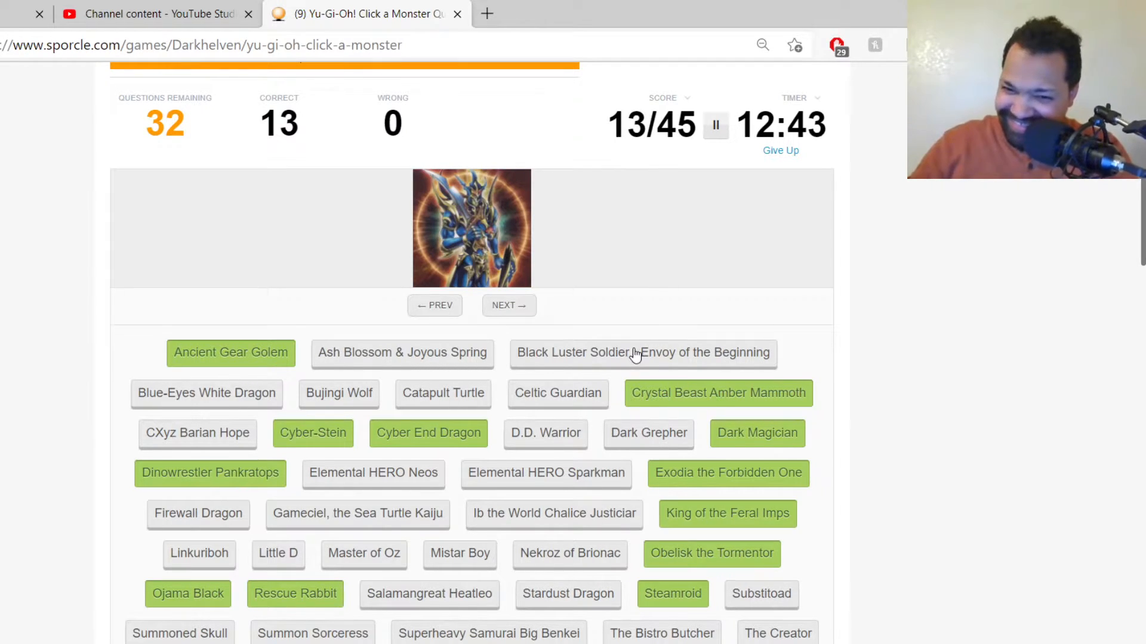
click(642, 352)
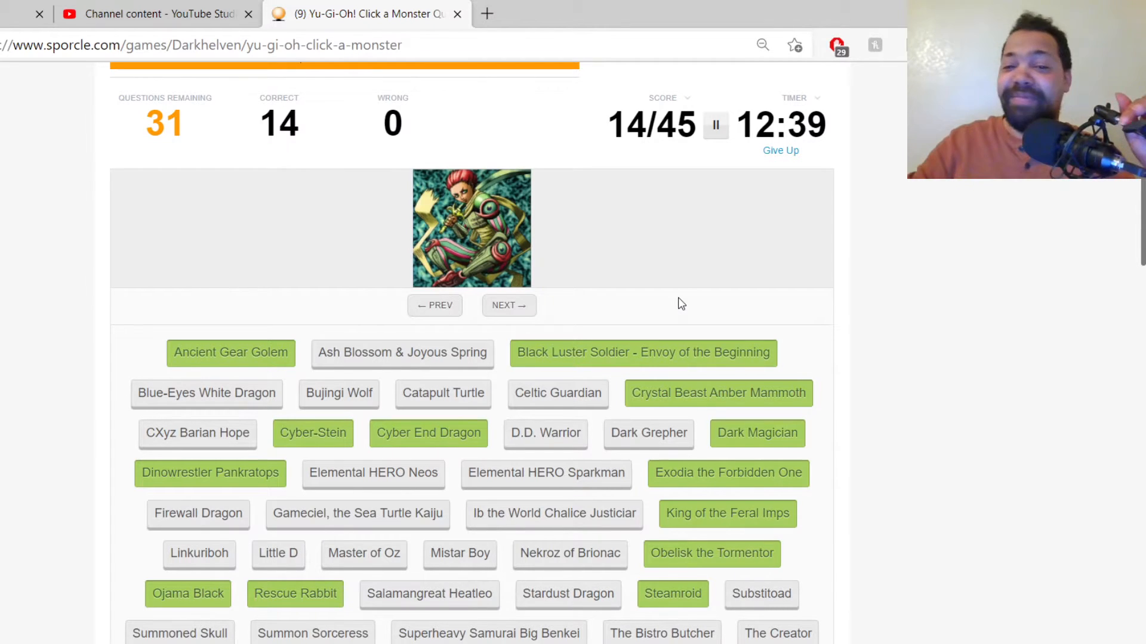
click(545, 433)
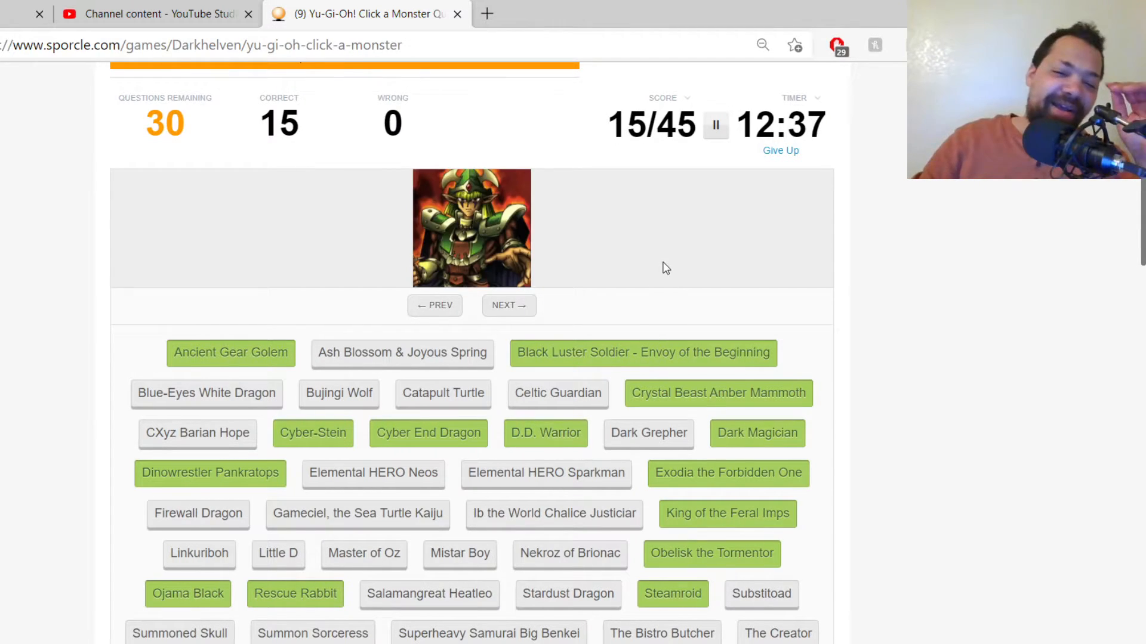
click(556, 393)
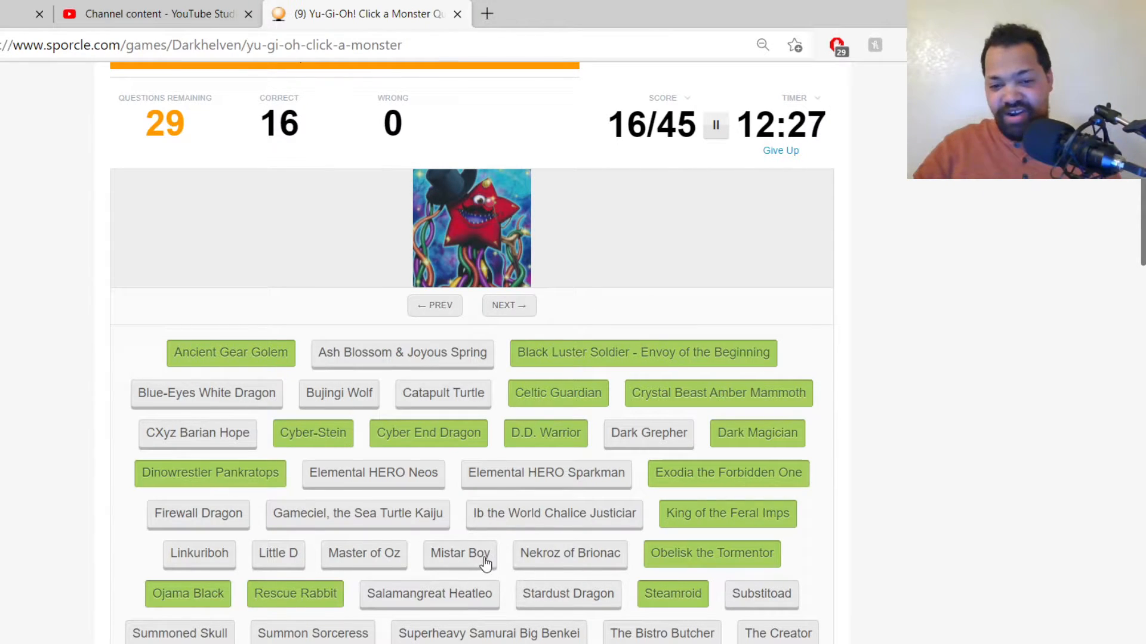
mouse_move(489, 544)
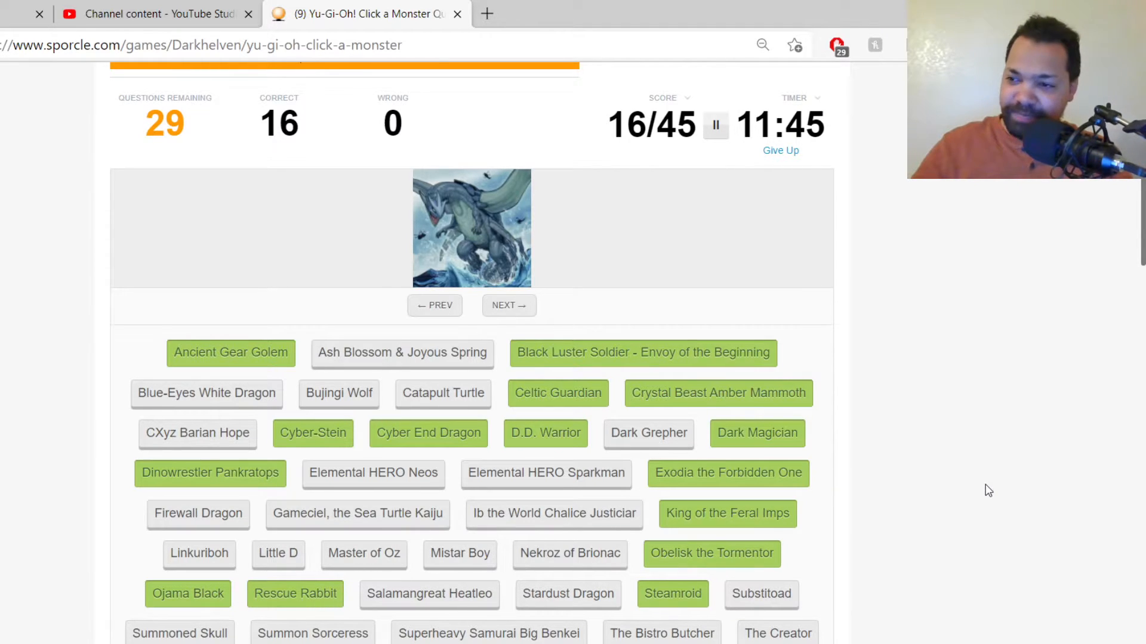
mouse_move(1057, 450)
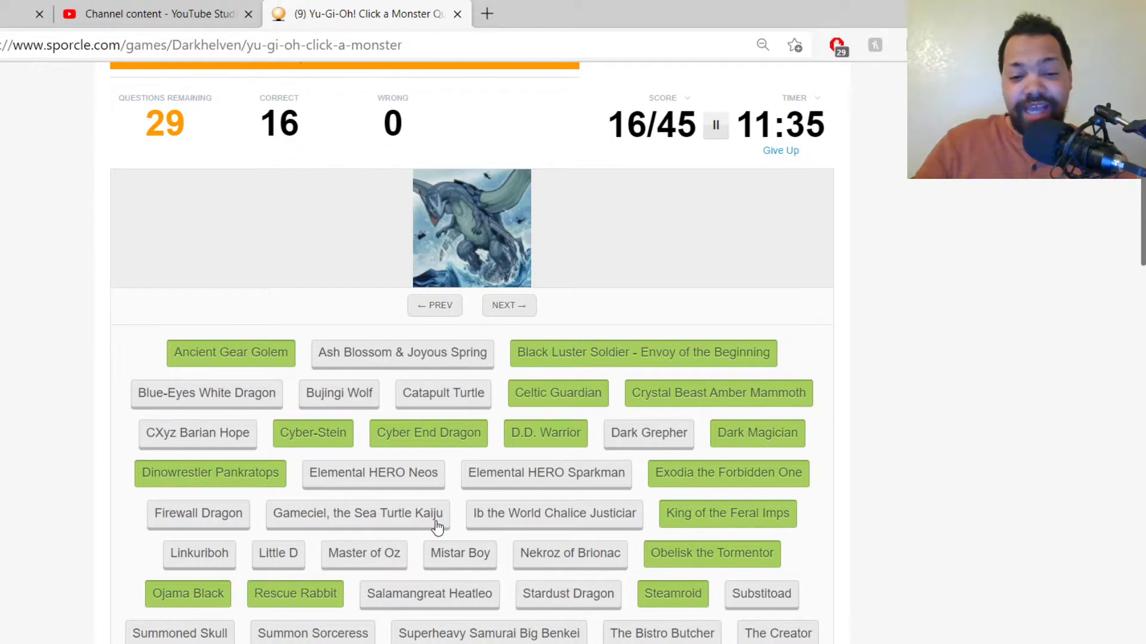
Step: Name Gameciel, Elemental HERO Sparkman, Ib the World Chalice Justiciar, Dark Grepher and The Bistro Butcher
click(357, 512)
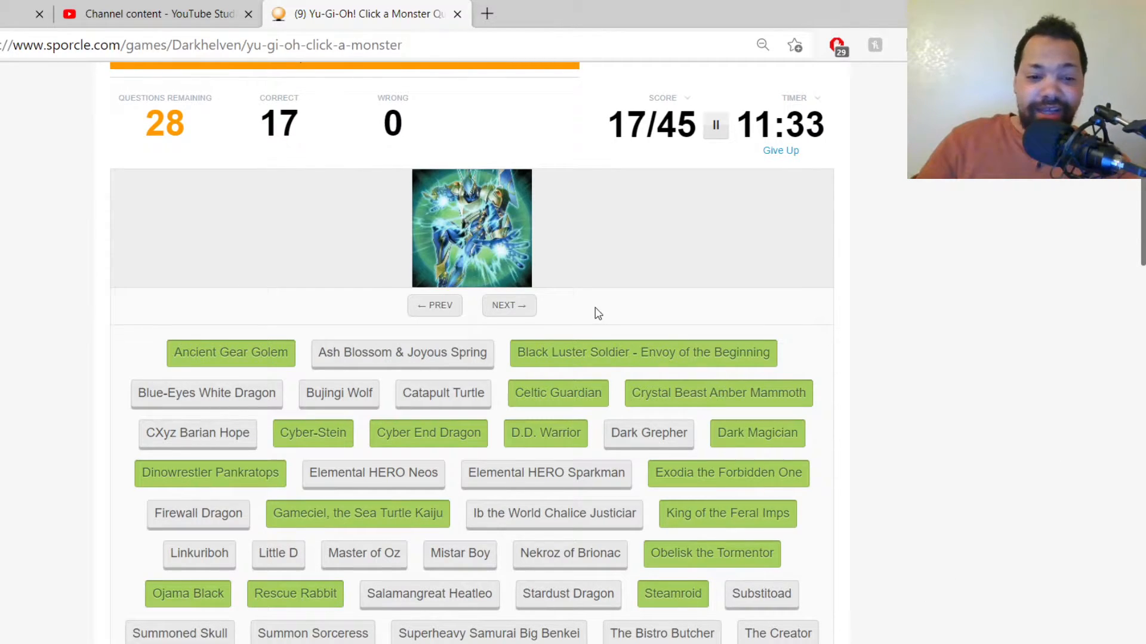
click(545, 473)
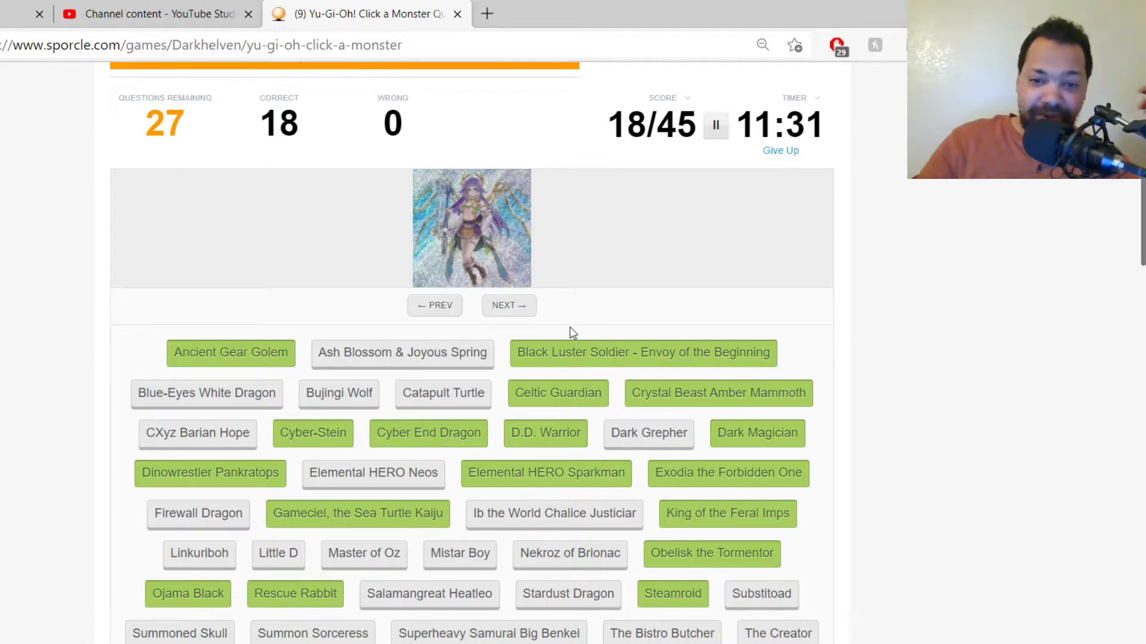
mouse_move(580, 280)
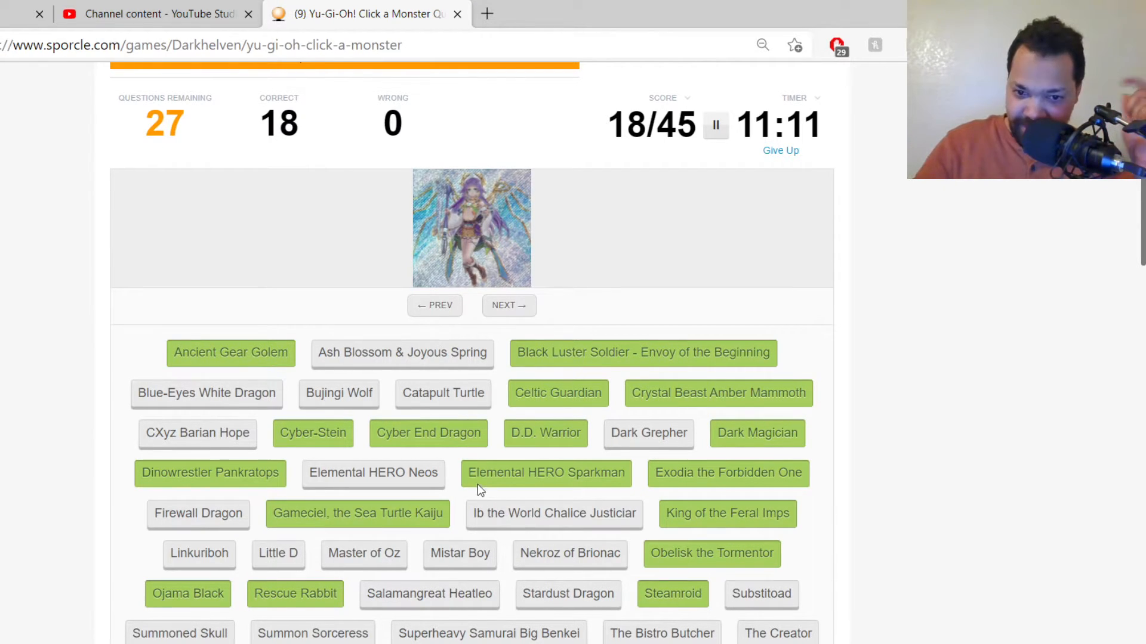
click(554, 514)
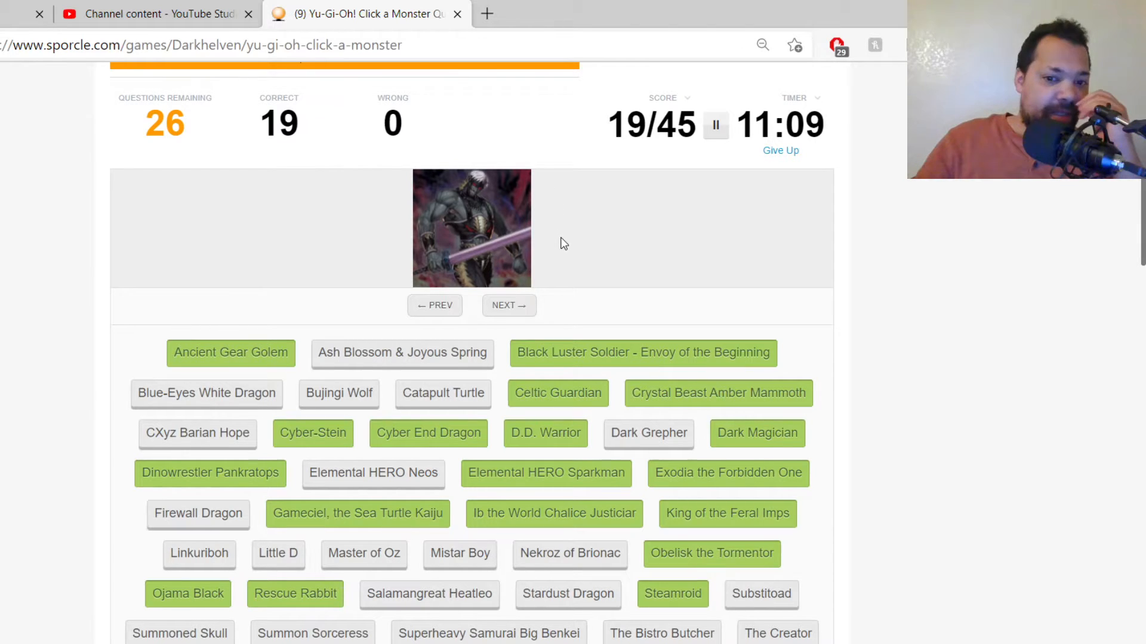
click(648, 433)
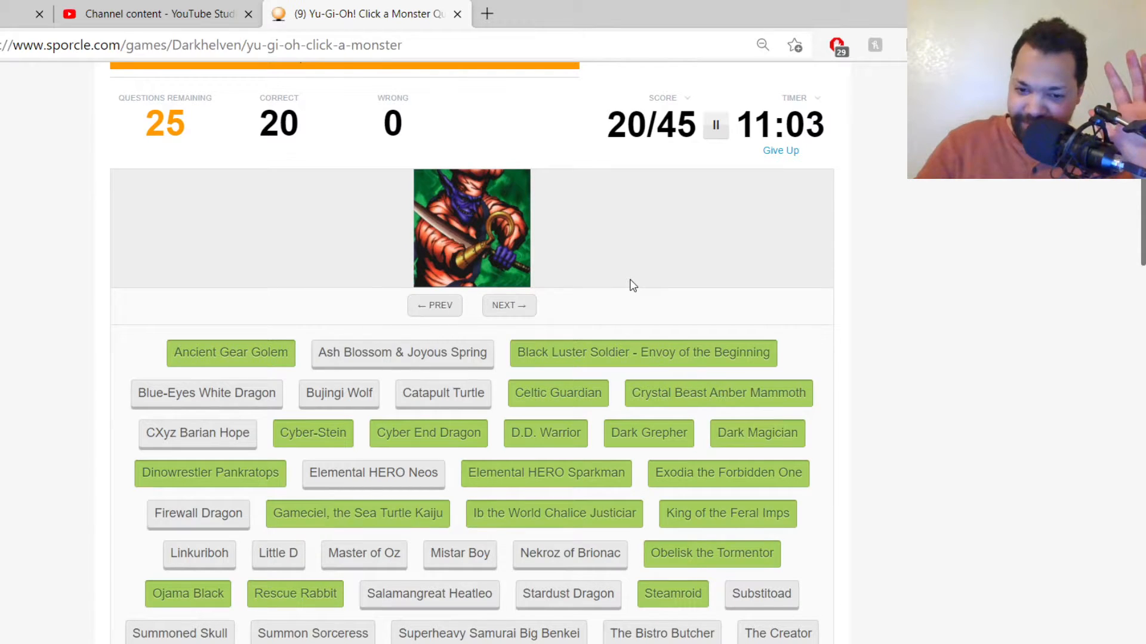
click(661, 633)
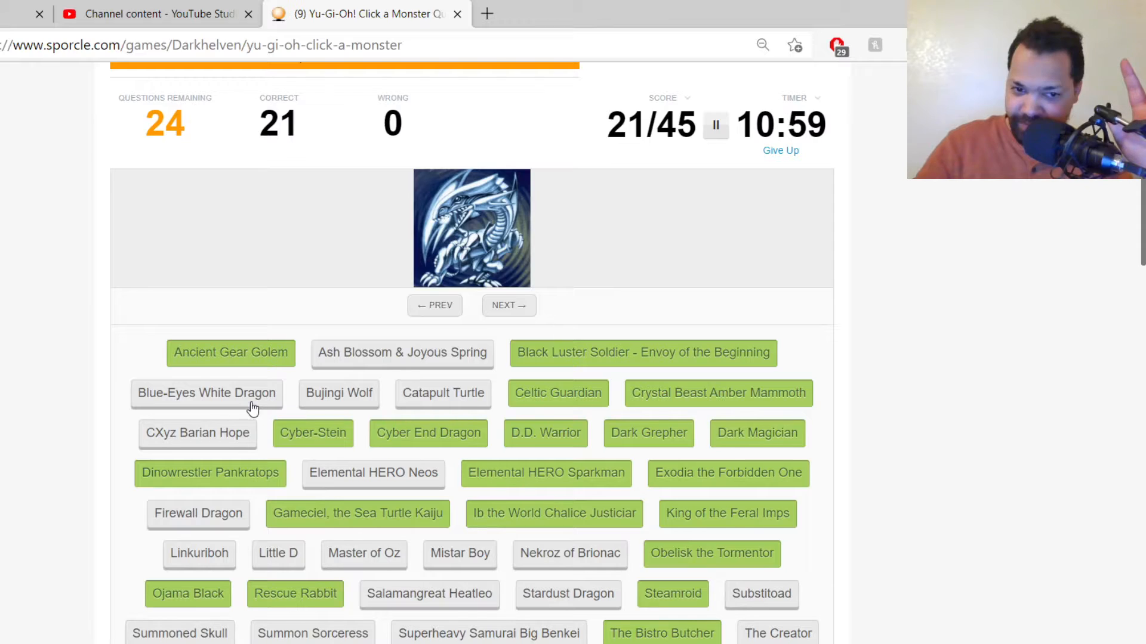
Step: Name Blue-Eyes White Dragon, Linkuriboh and Catapult Turtle, then skip the sorceress picture
click(208, 393)
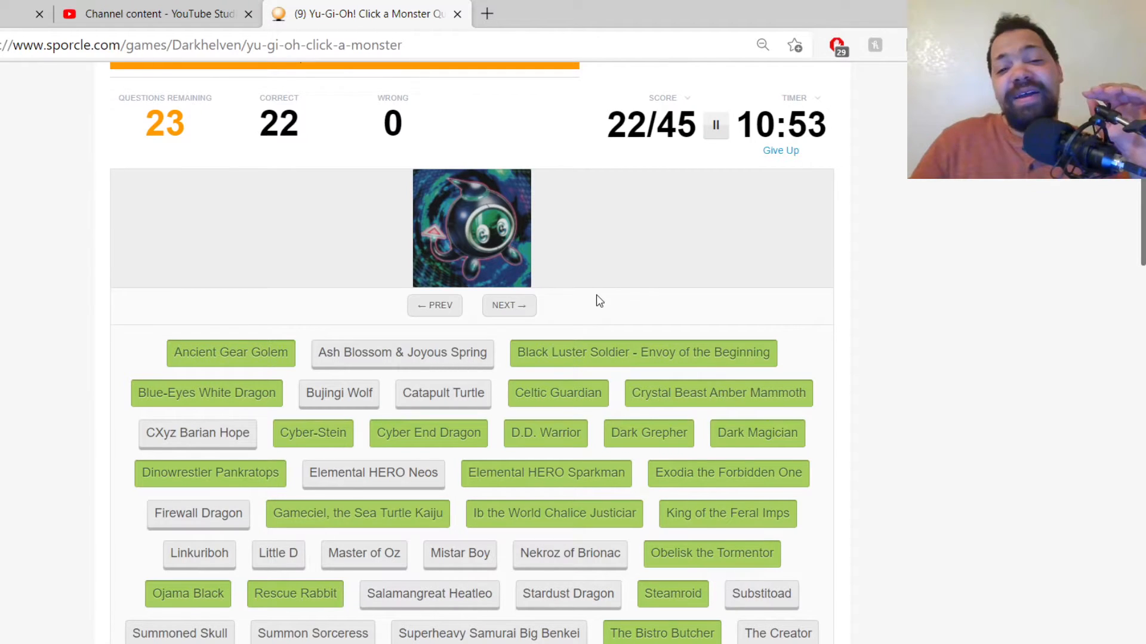
mouse_move(231, 553)
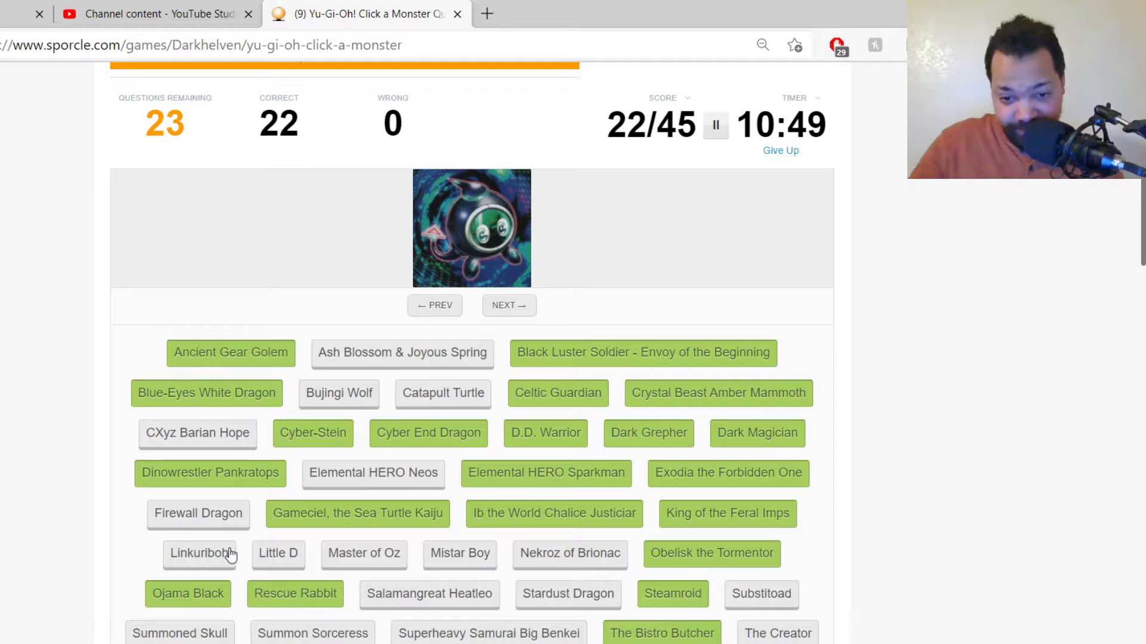
click(198, 553)
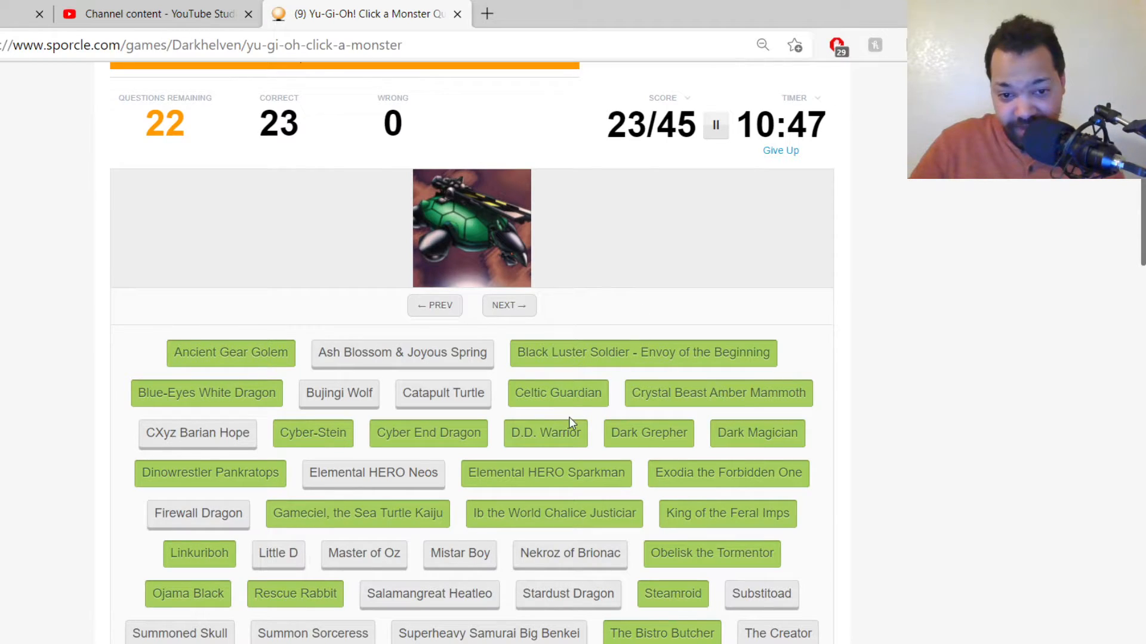
click(443, 393)
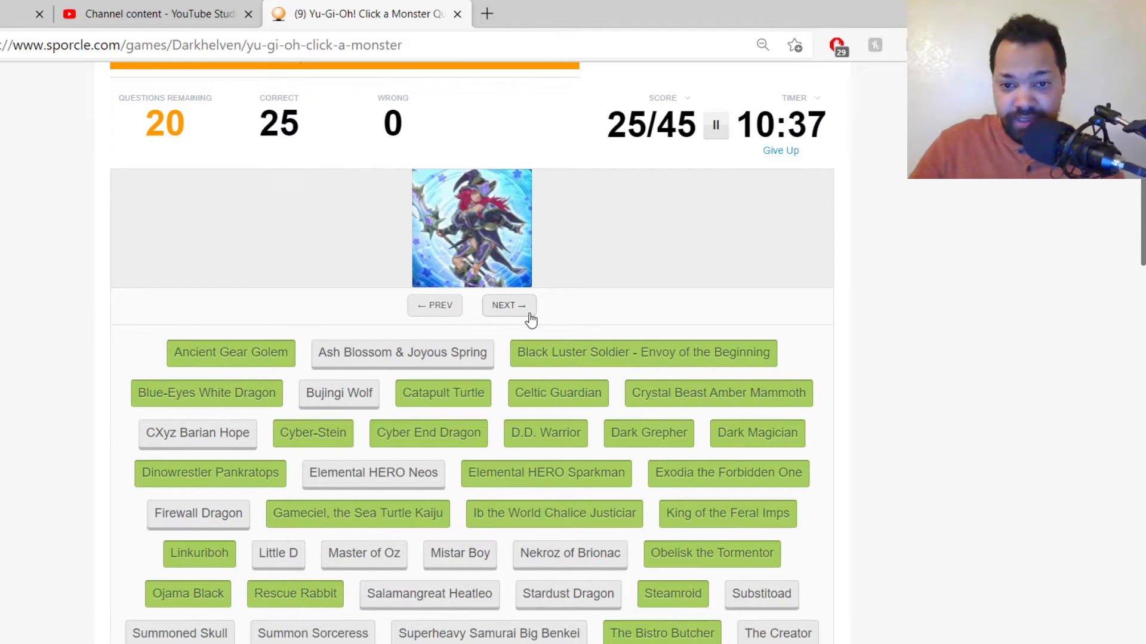
click(642, 352)
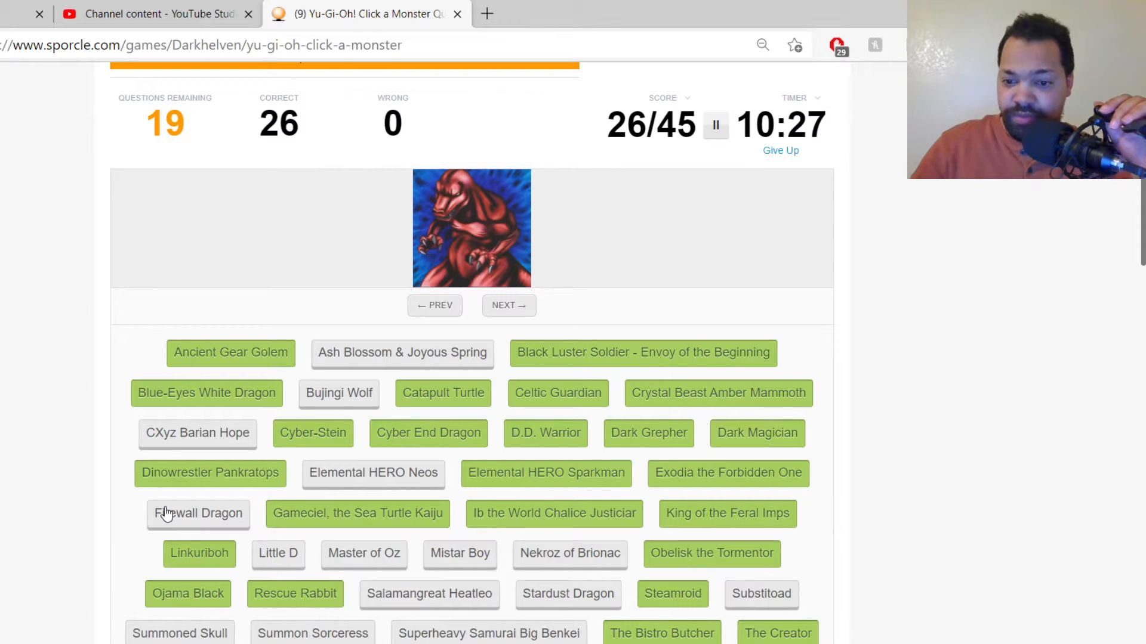
Step: Guess the red dinosaur, then name Superheavy Samurai Big Benkei, Master of Oz and Ash Blossom, skipping unknowns
click(198, 513)
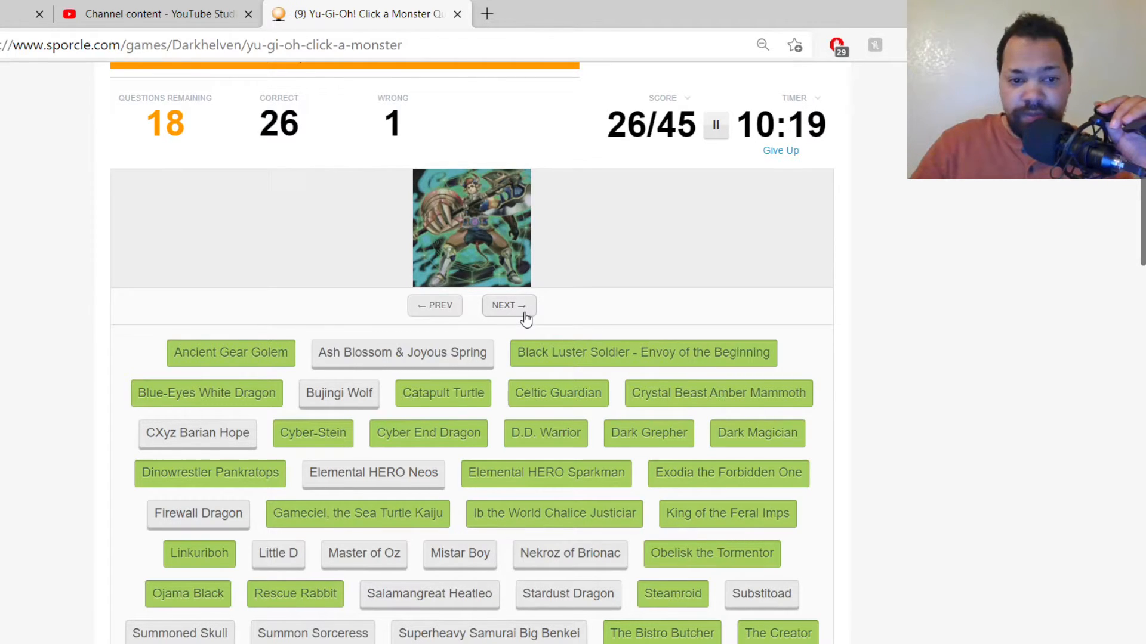
click(568, 593)
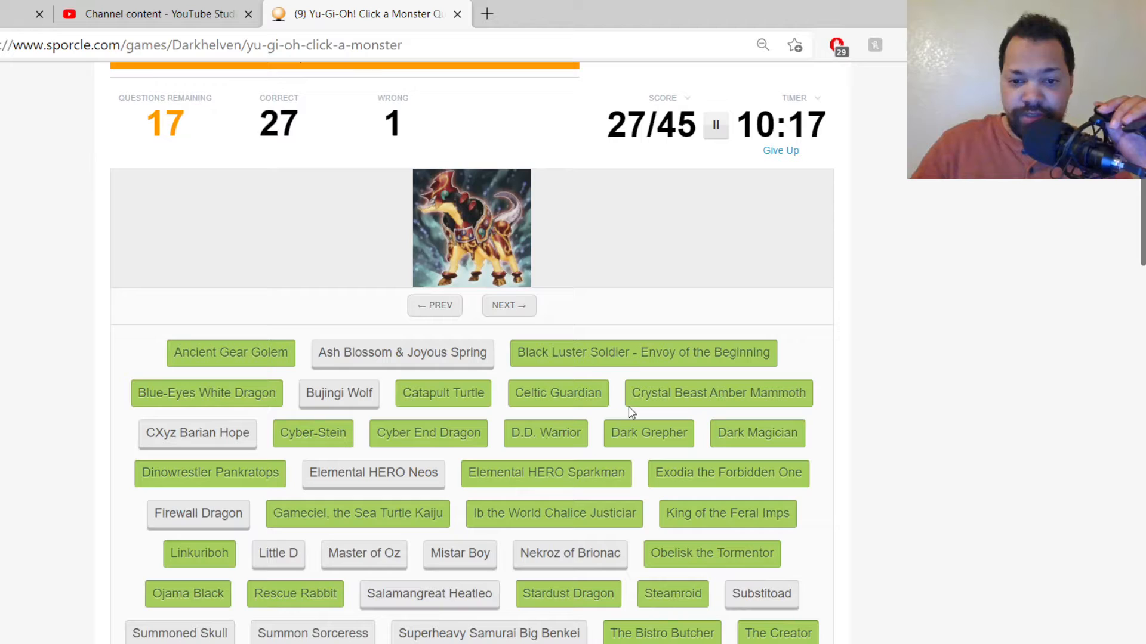
click(338, 392)
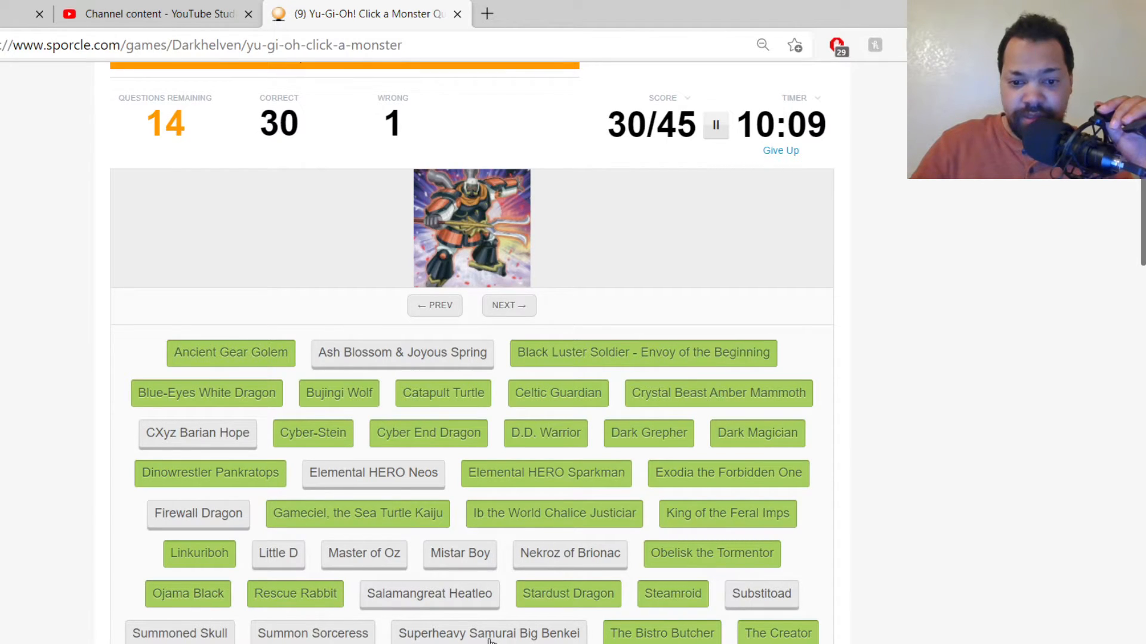
click(489, 633)
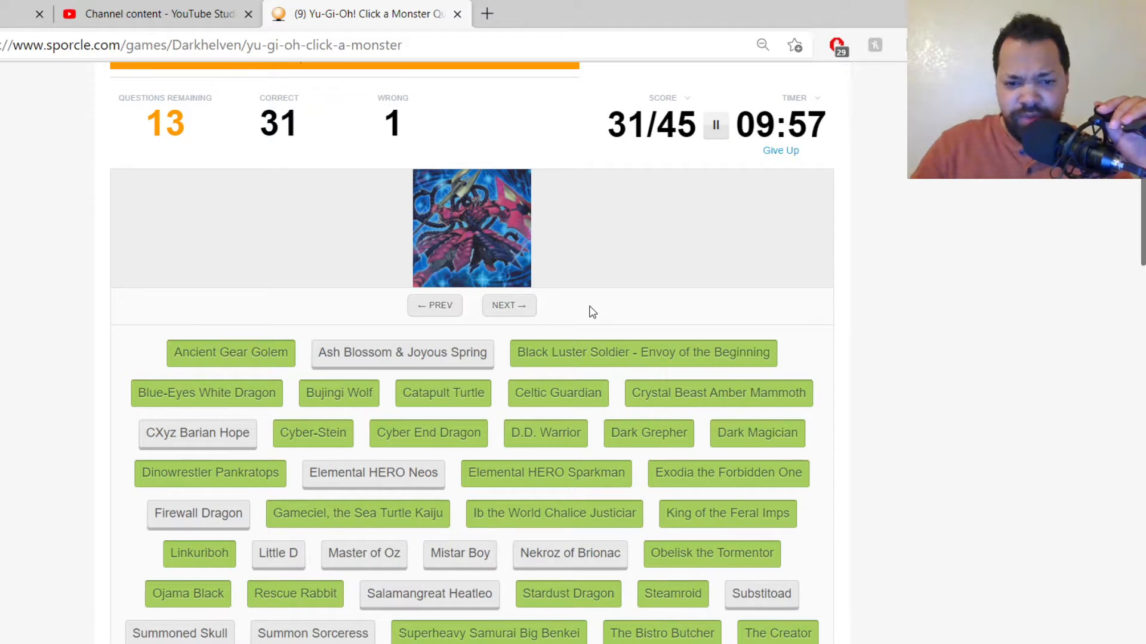
mouse_move(537, 345)
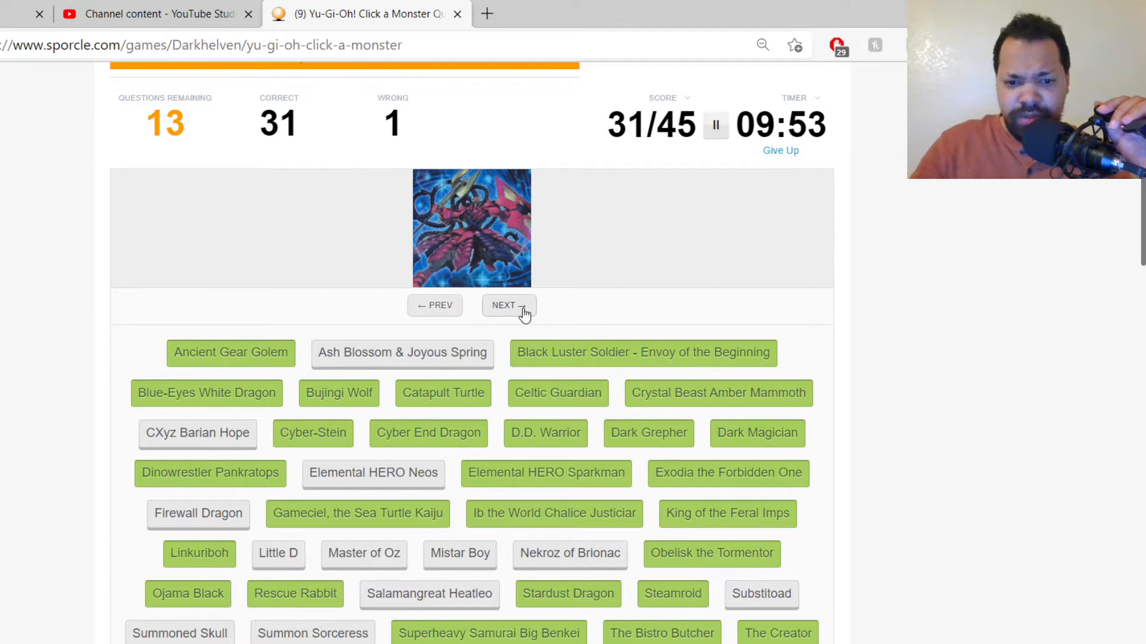
click(508, 306)
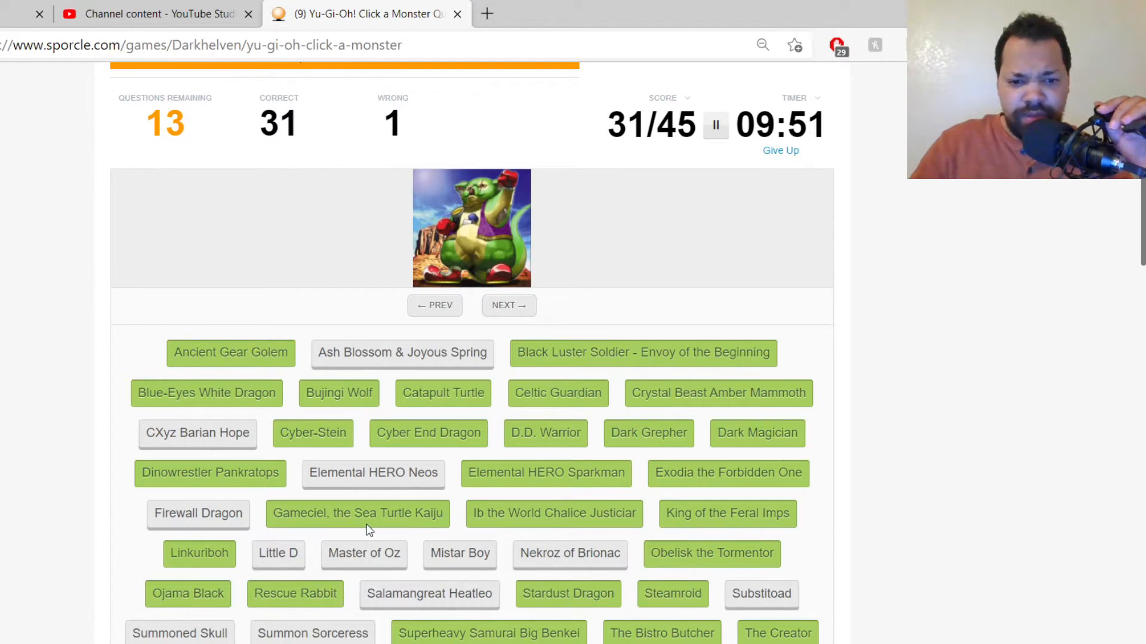
click(364, 553)
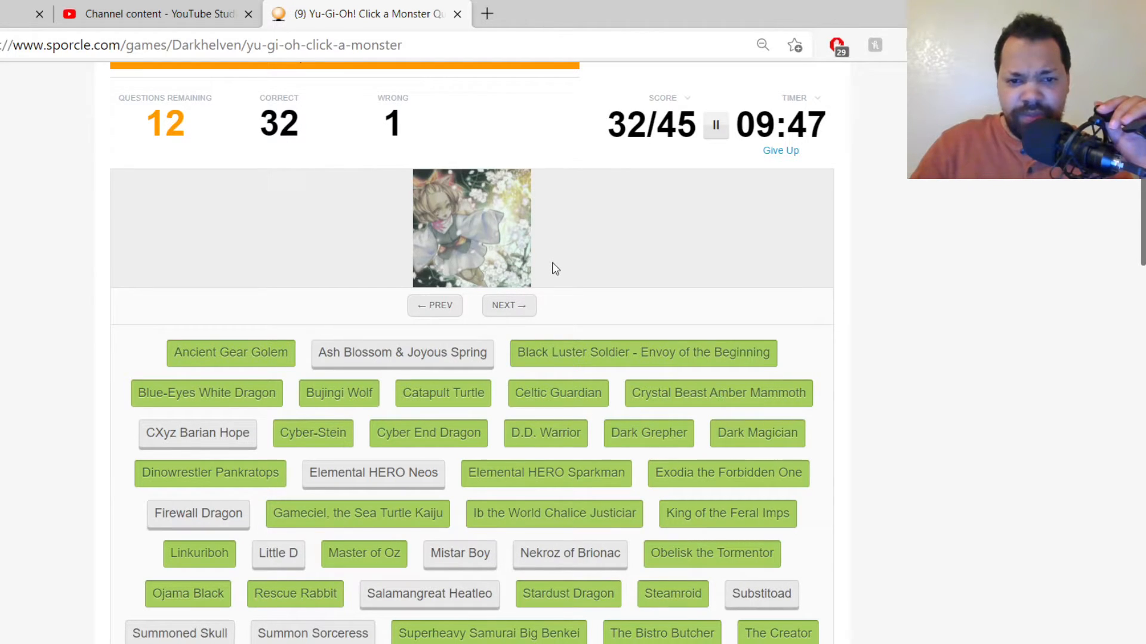
click(401, 352)
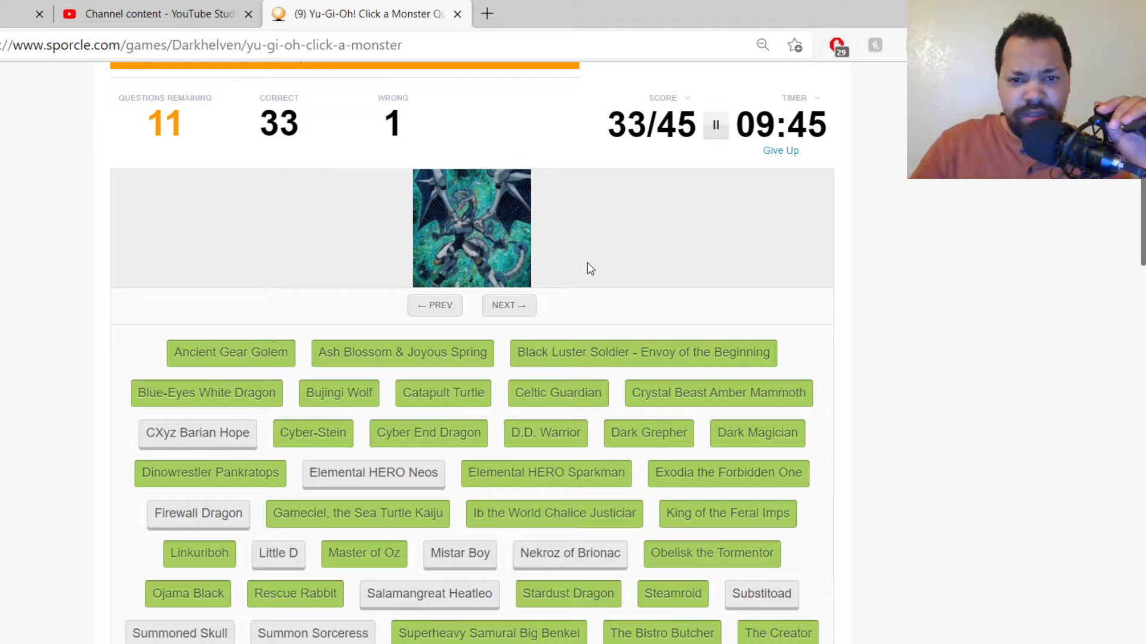
mouse_move(591, 287)
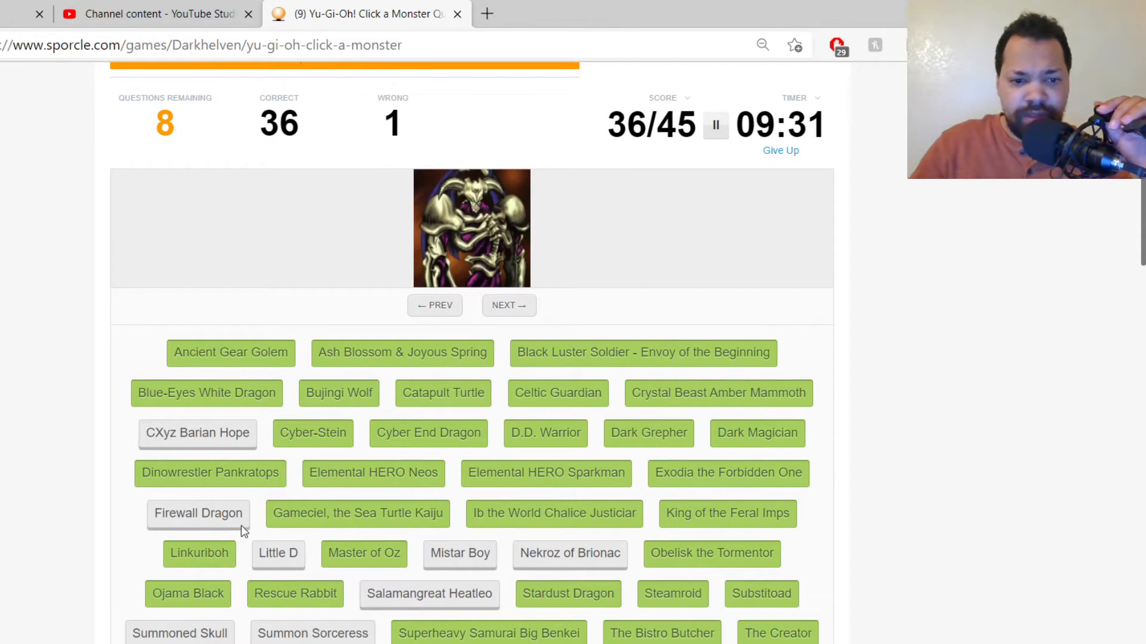
Step: Name Summoned Skull, Summon Sorceress, Firewall Dragon, Nekroz of Brionac and CXyz Barian Hope, then review answers
click(179, 633)
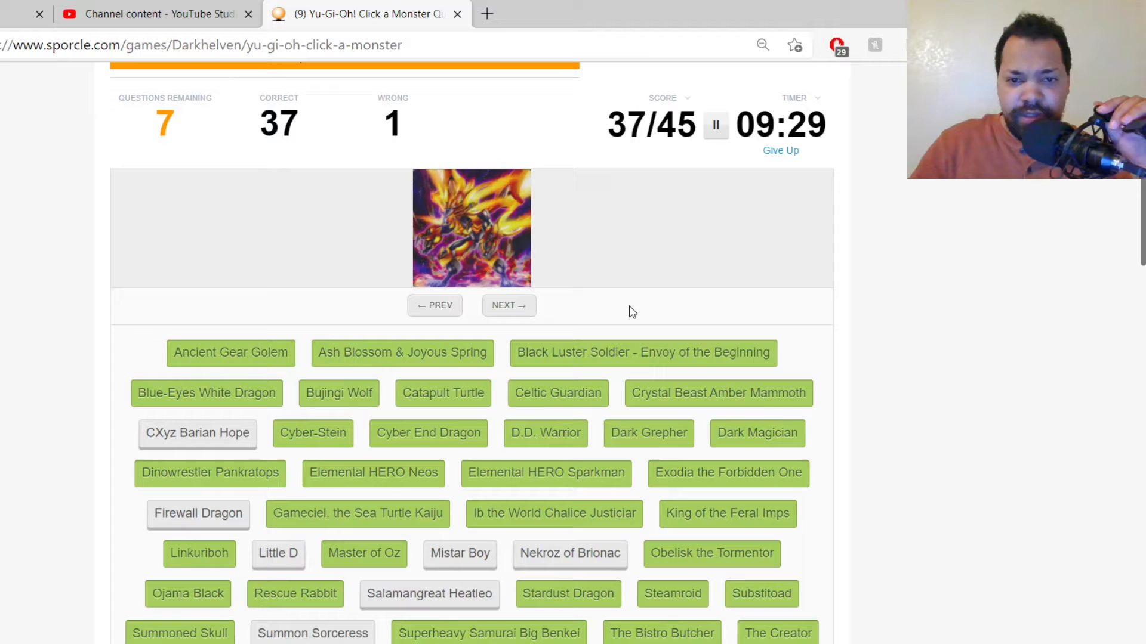
click(429, 593)
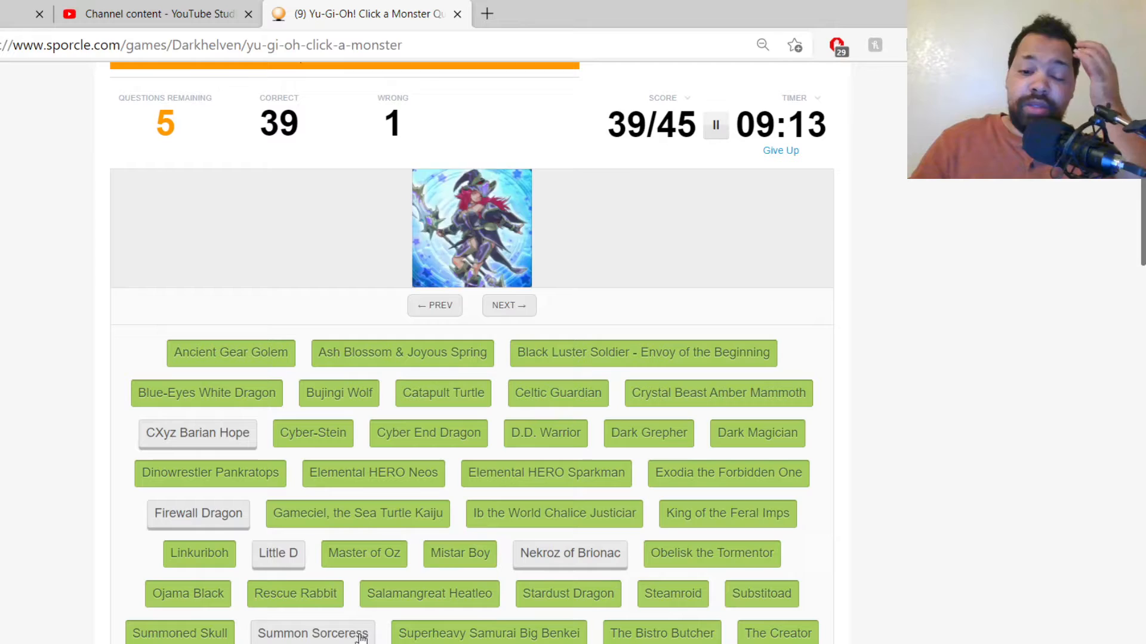
click(313, 632)
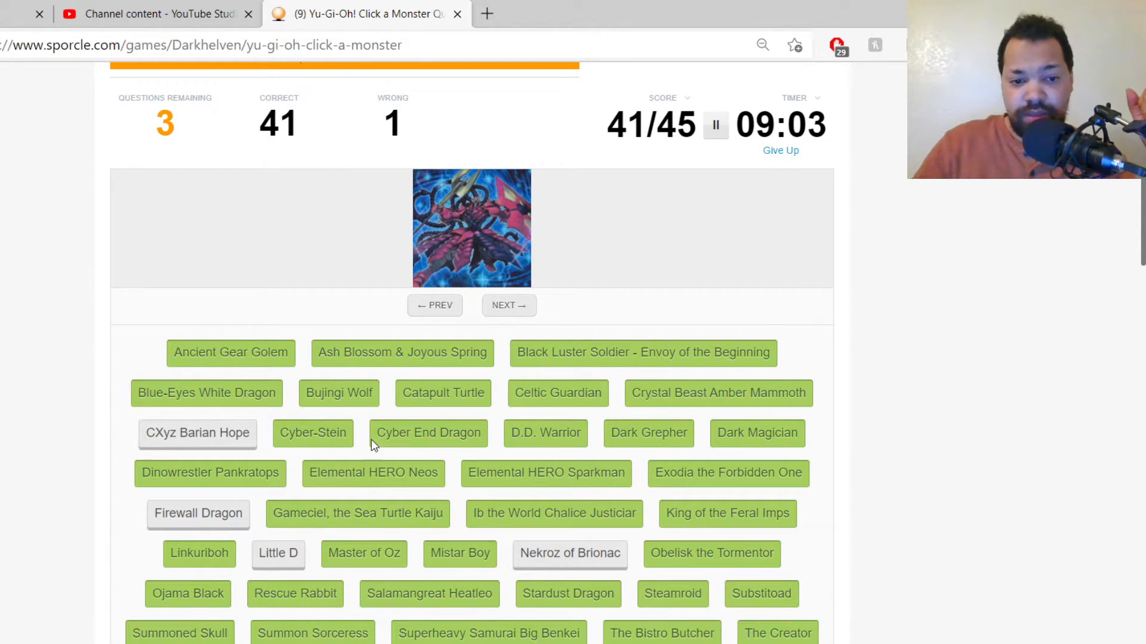
mouse_move(330, 326)
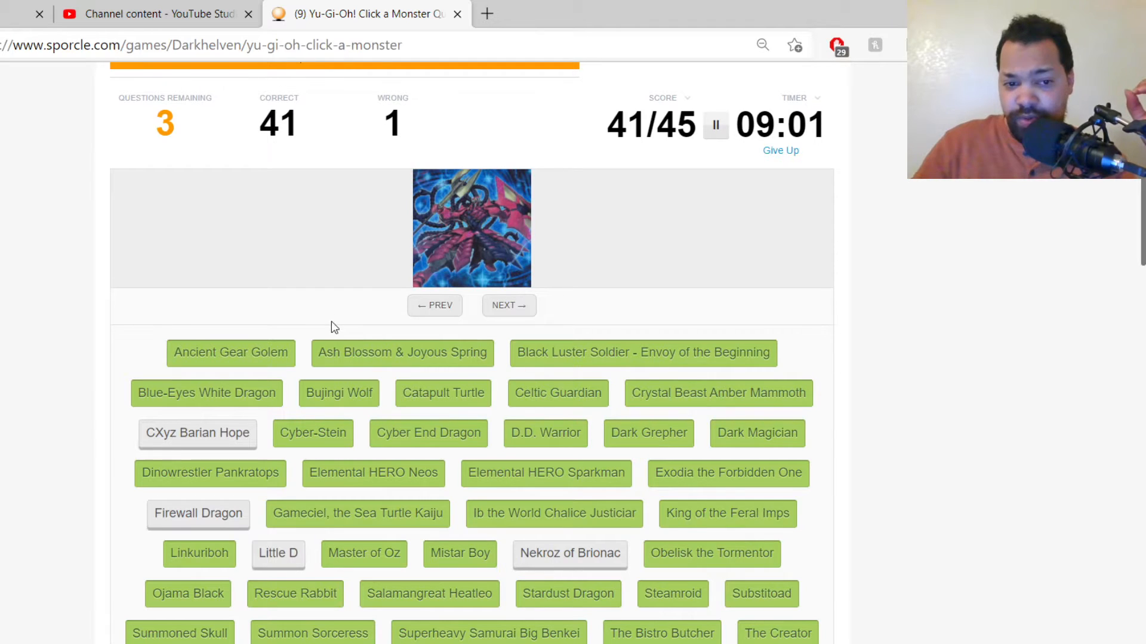
click(508, 305)
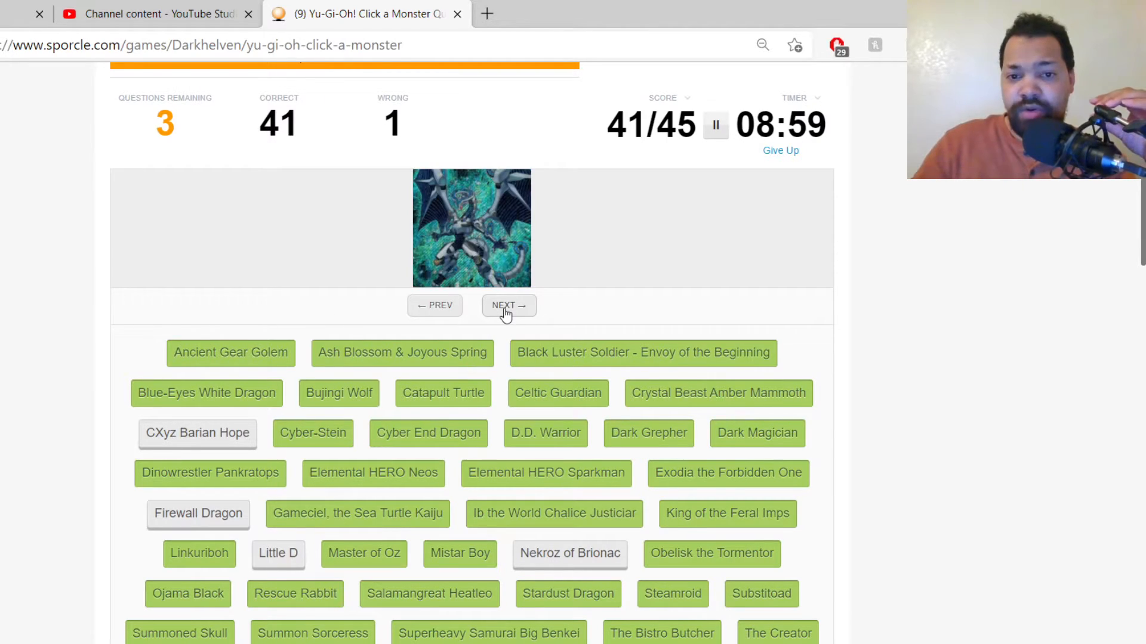
click(198, 513)
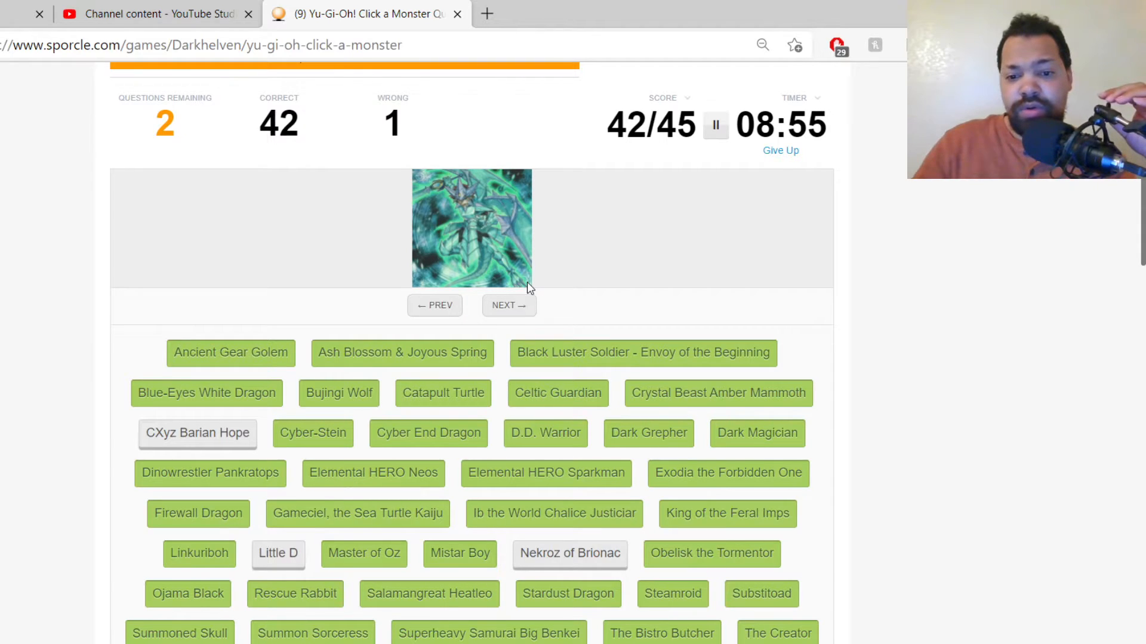
click(569, 553)
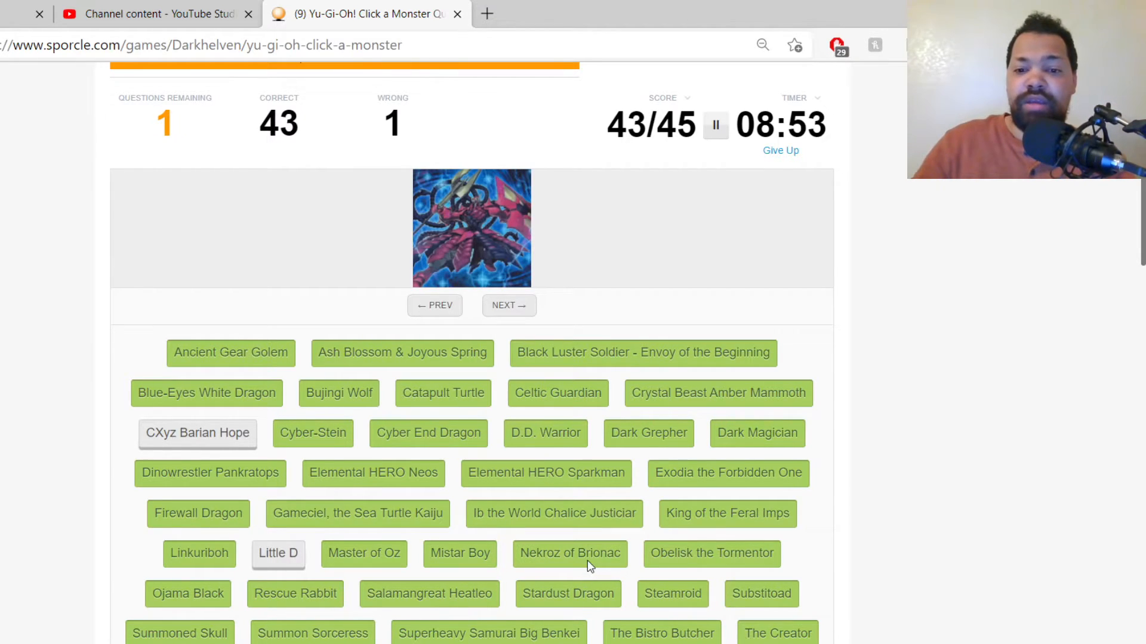
click(198, 433)
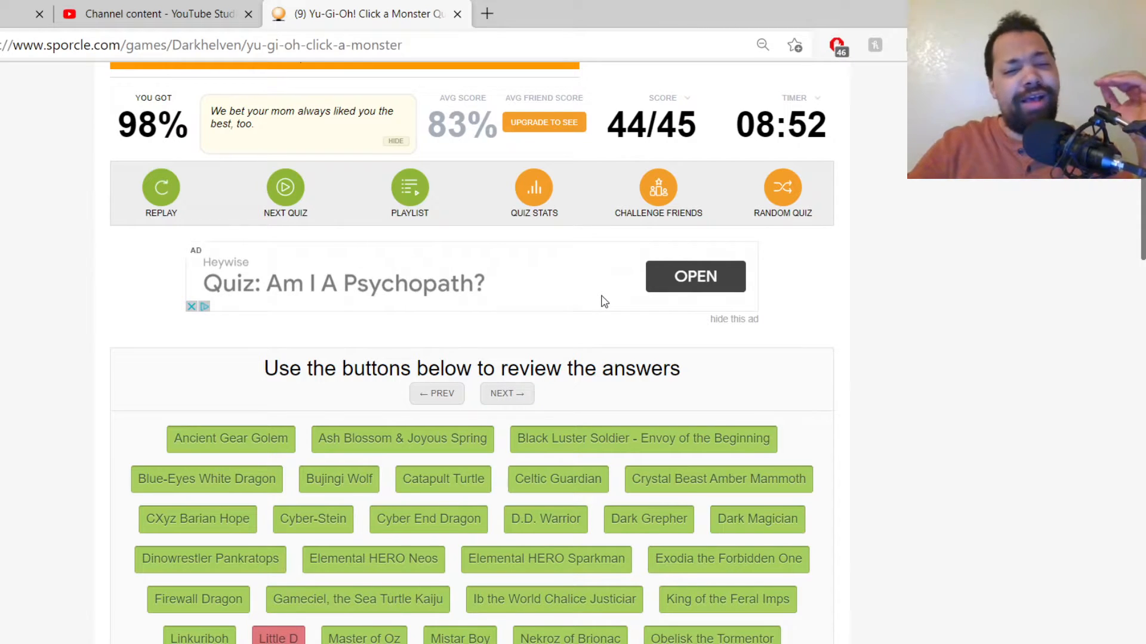
scroll(down, 3)
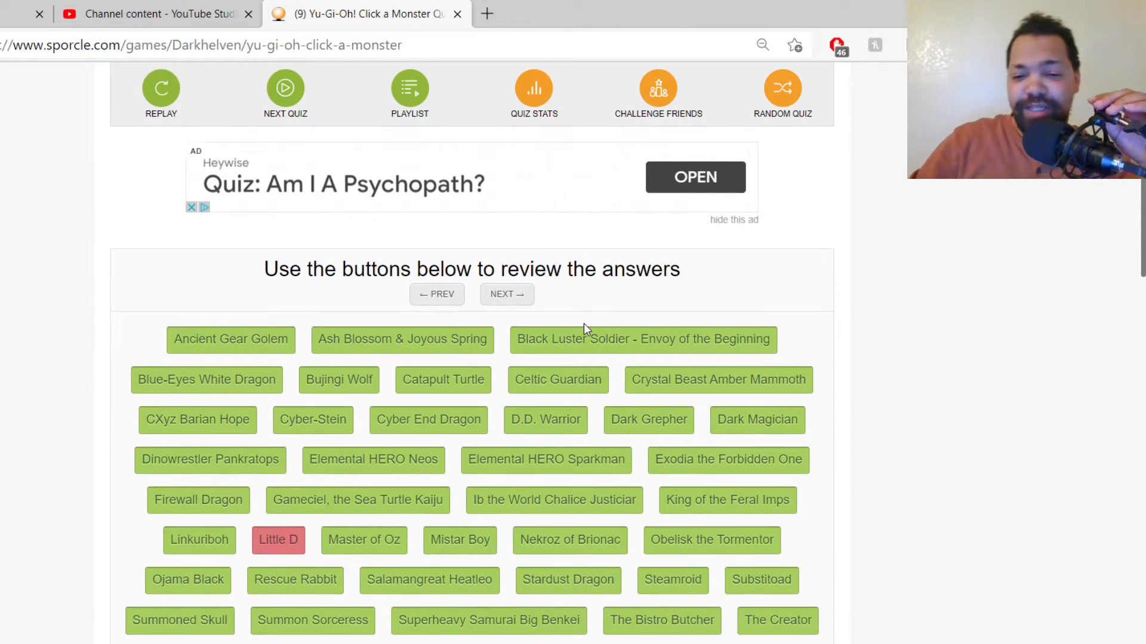